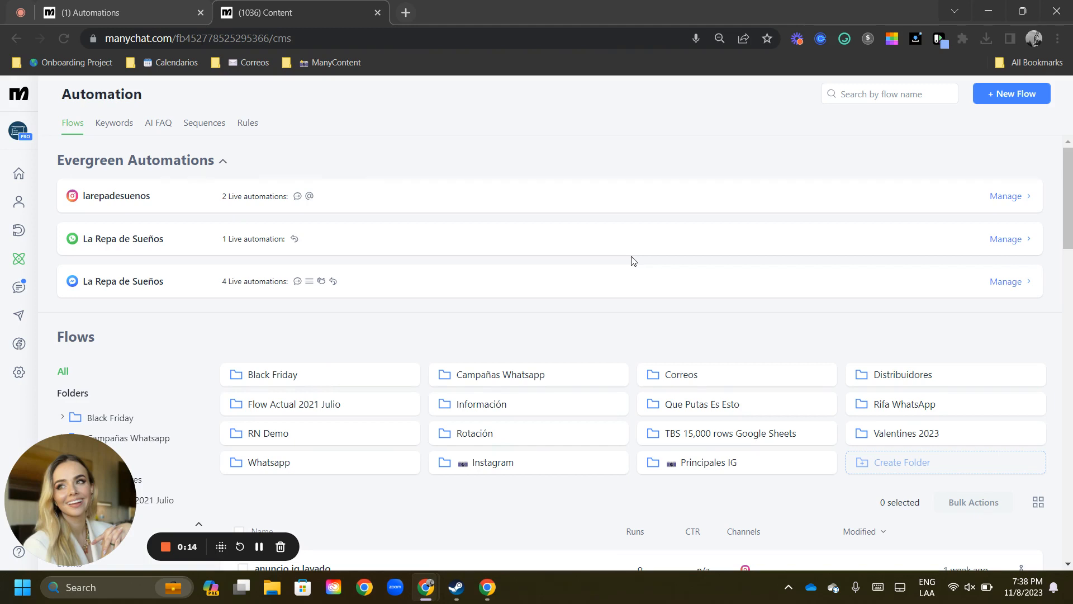
{"action": "mouse_move", "coordinate": [462, 170]}
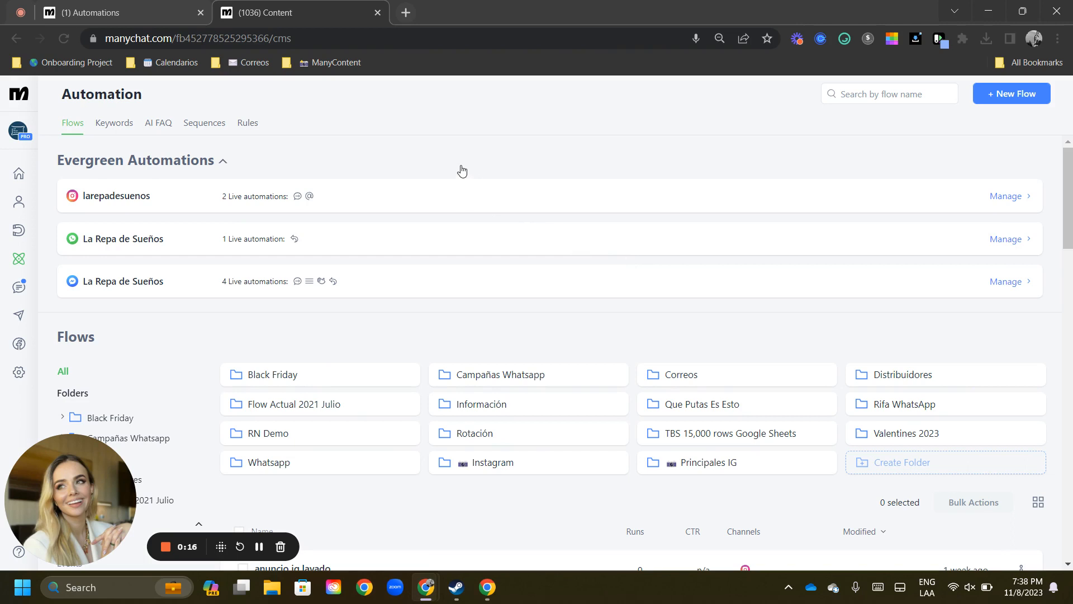
{"action": "mouse_move", "coordinate": [374, 129]}
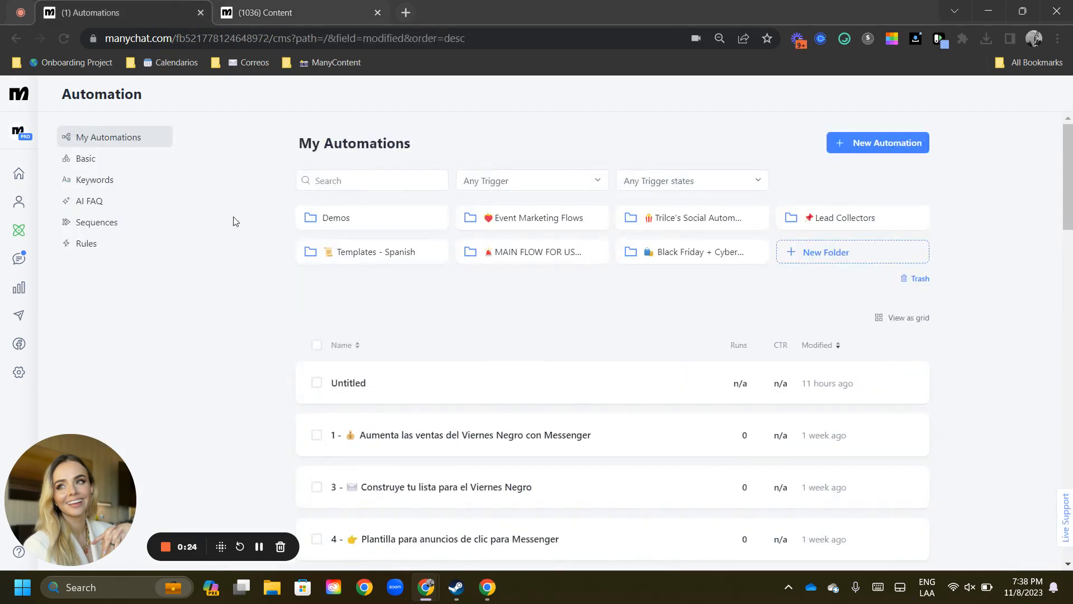
{"action": "mouse_move", "coordinate": [273, 304]}
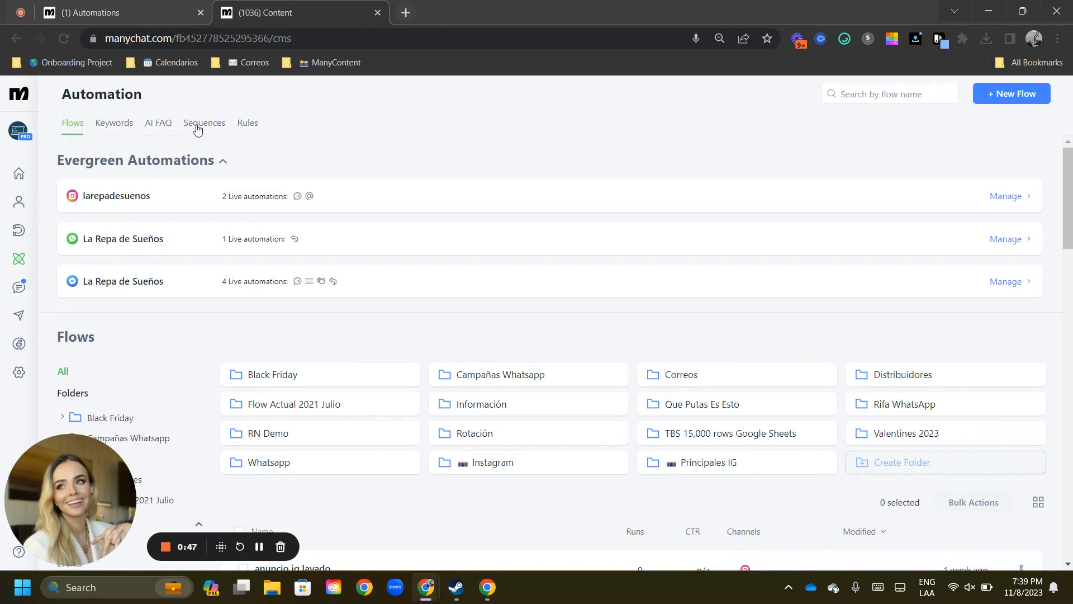
{"action": "mouse_move", "coordinate": [120, 141]}
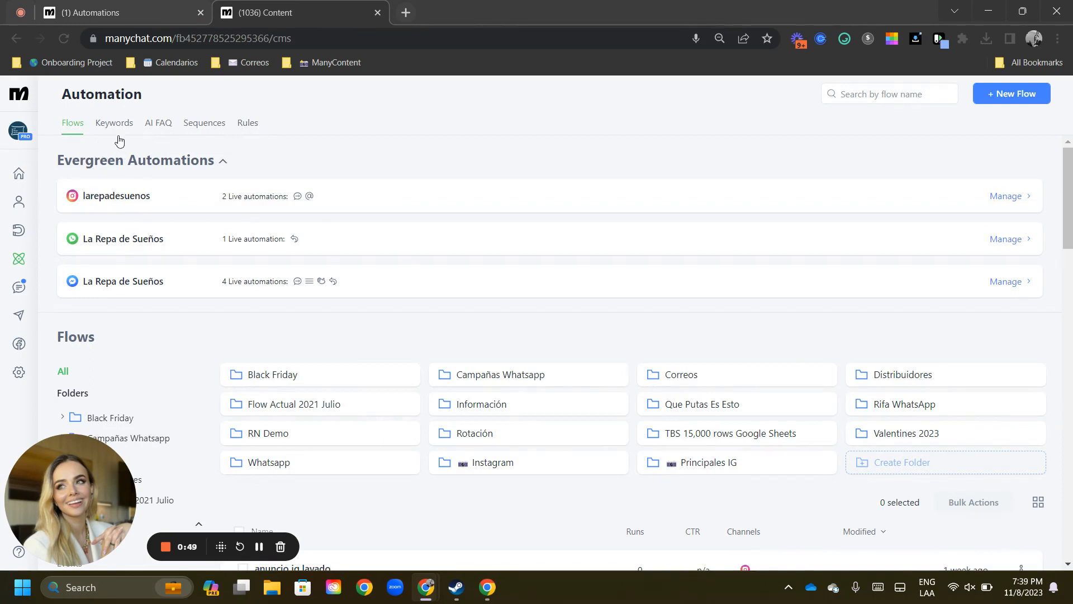
{"action": "mouse_move", "coordinate": [206, 153]}
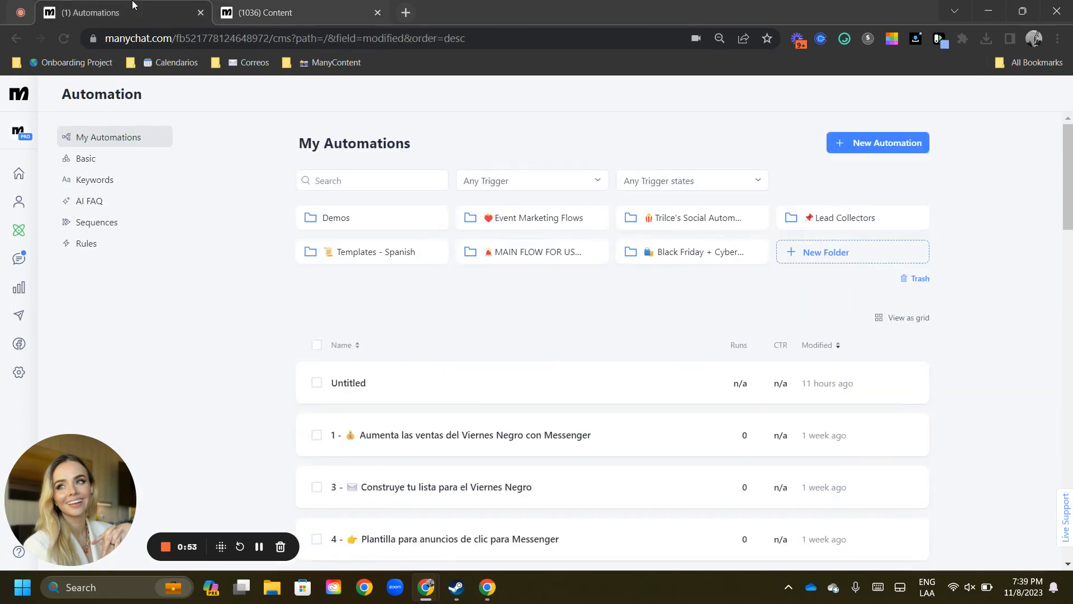
{"action": "mouse_move", "coordinate": [193, 191]}
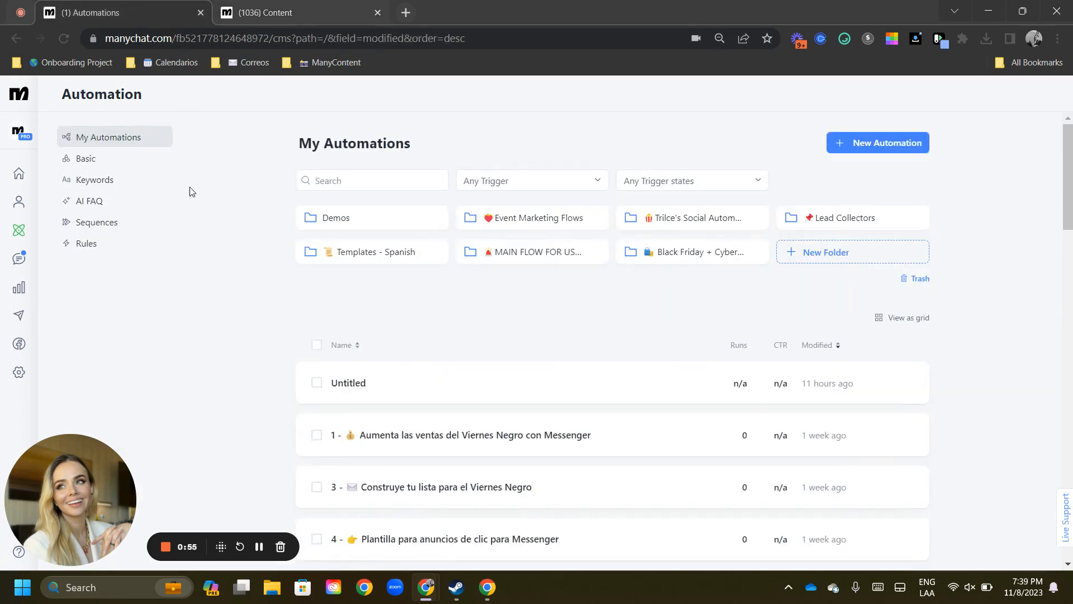
{"action": "mouse_move", "coordinate": [196, 235]}
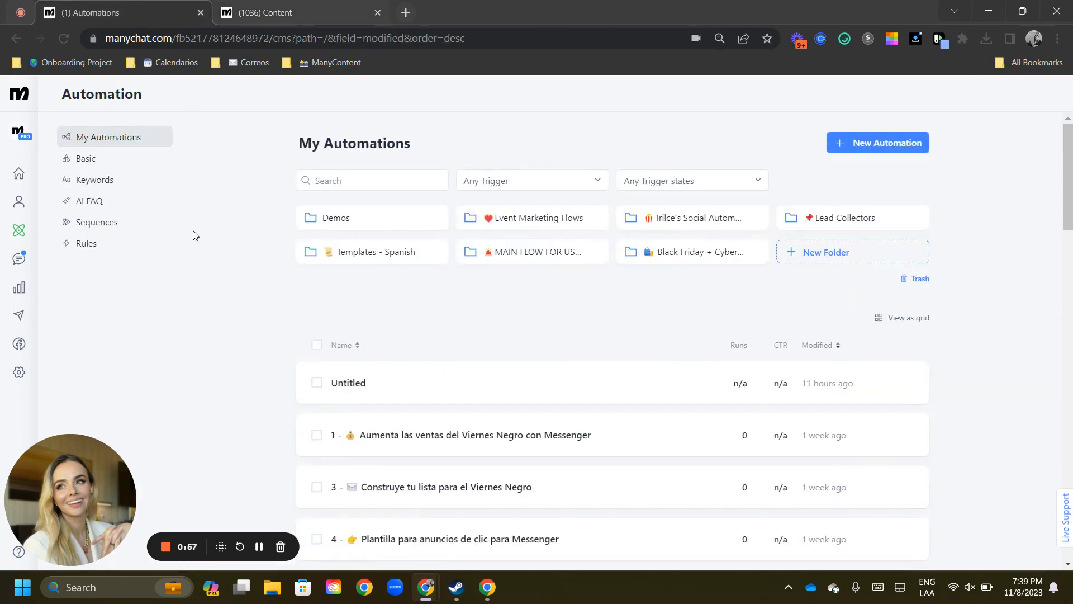
{"action": "scroll", "scroll_direction": "down", "scroll_amount": 3}
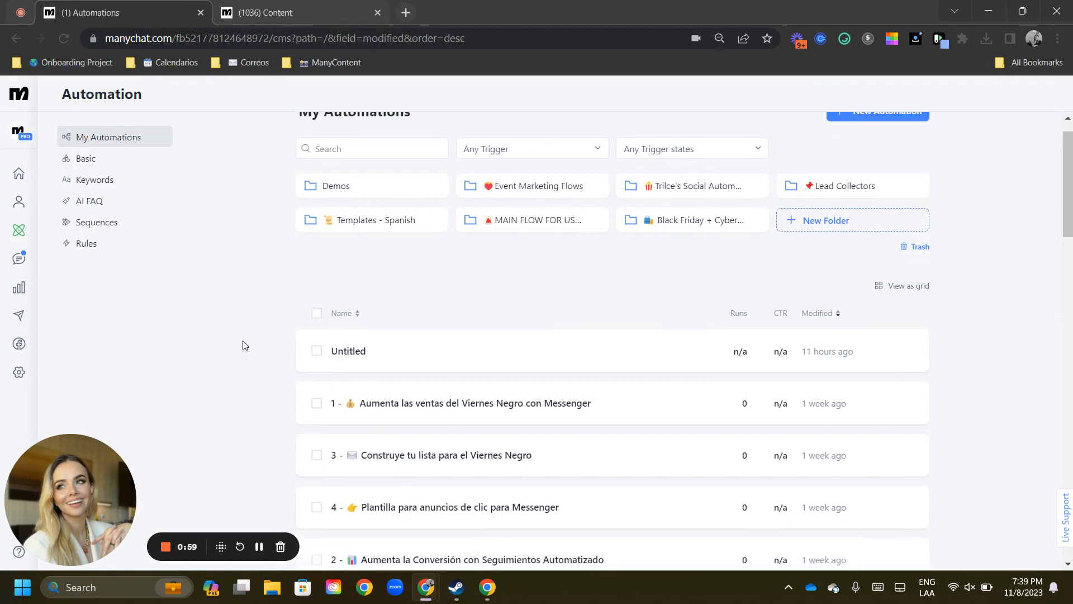
{"action": "scroll", "scroll_direction": "down", "scroll_amount": 3}
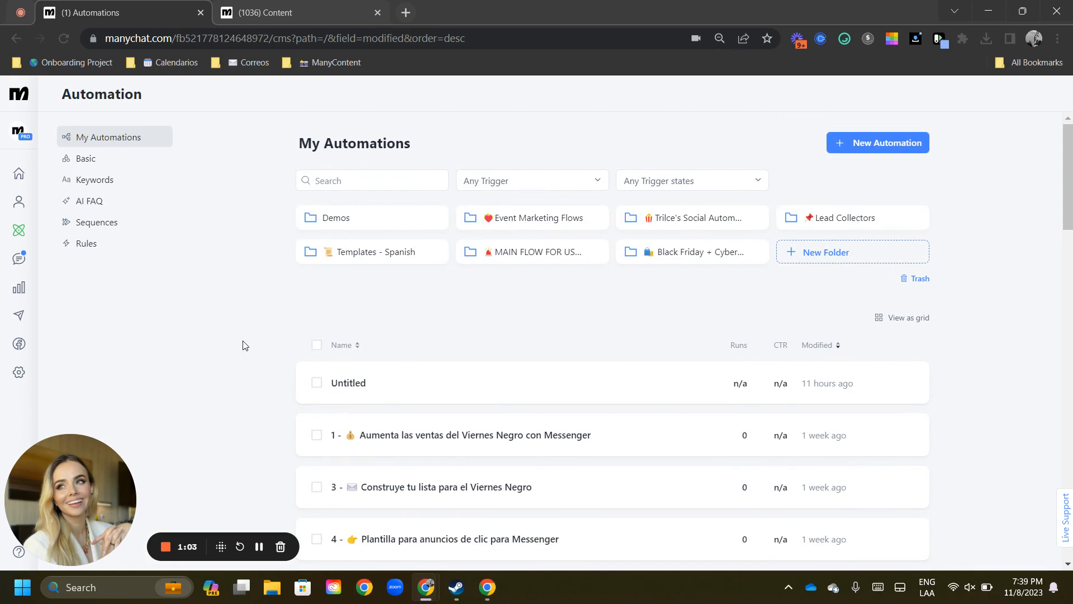
{"action": "mouse_move", "coordinate": [332, 228]}
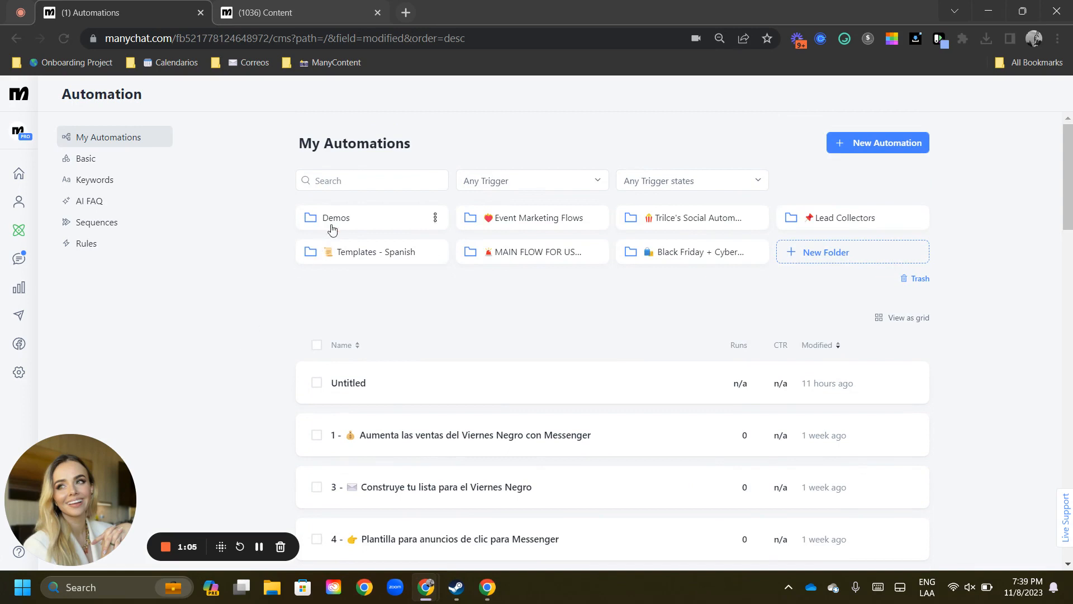
{"action": "left_click", "coordinate": [372, 180]}
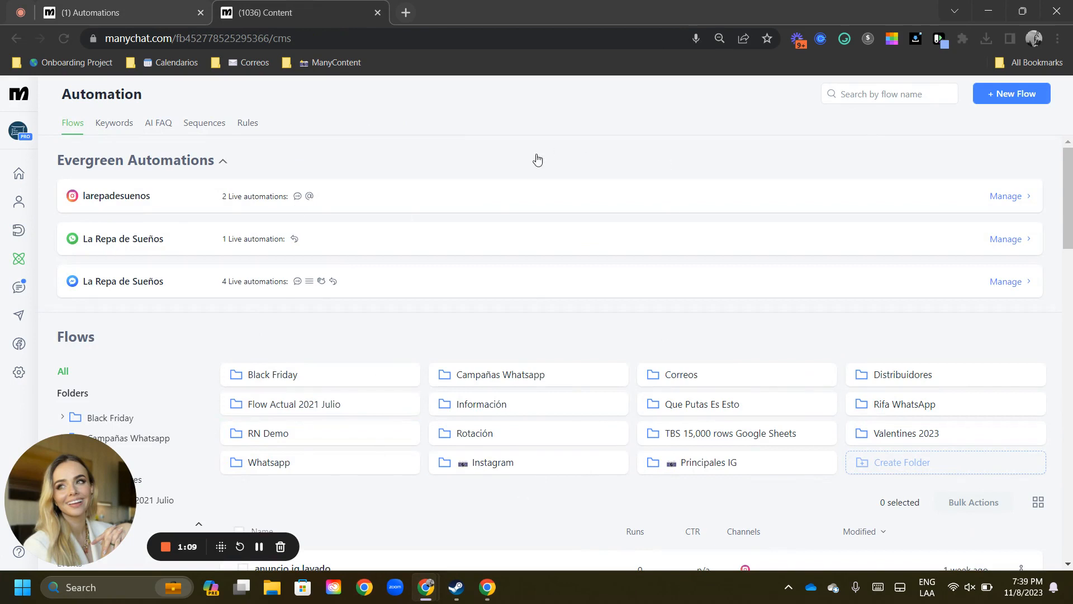
{"action": "left_click", "coordinate": [889, 94]}
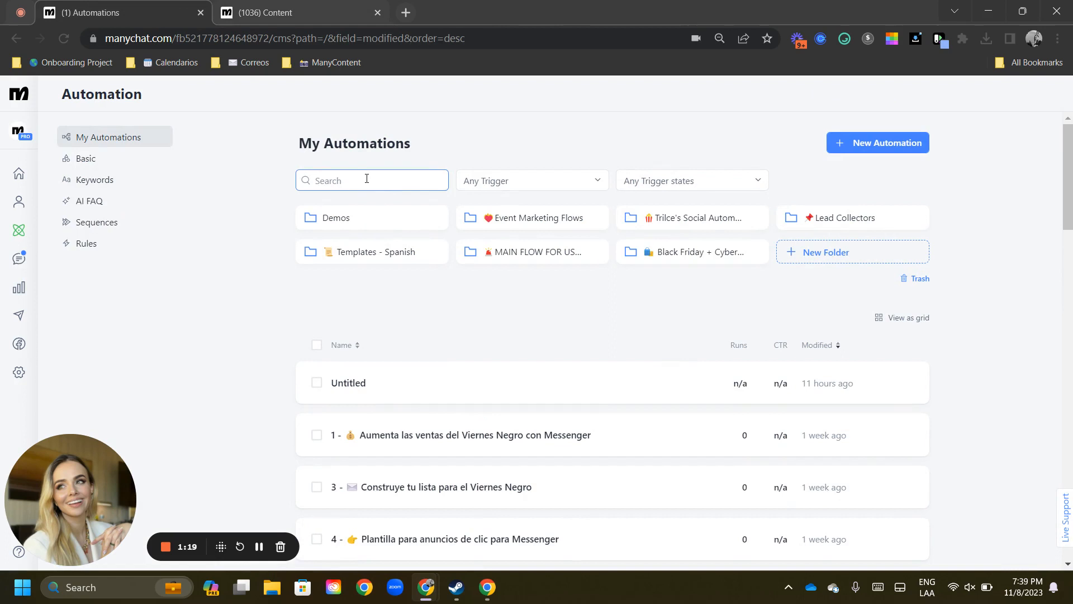
Step: Search 'challenge', switch the Challenge template's trigger On, then clear the search to list everything
{"action": "type", "text": "challenge"}
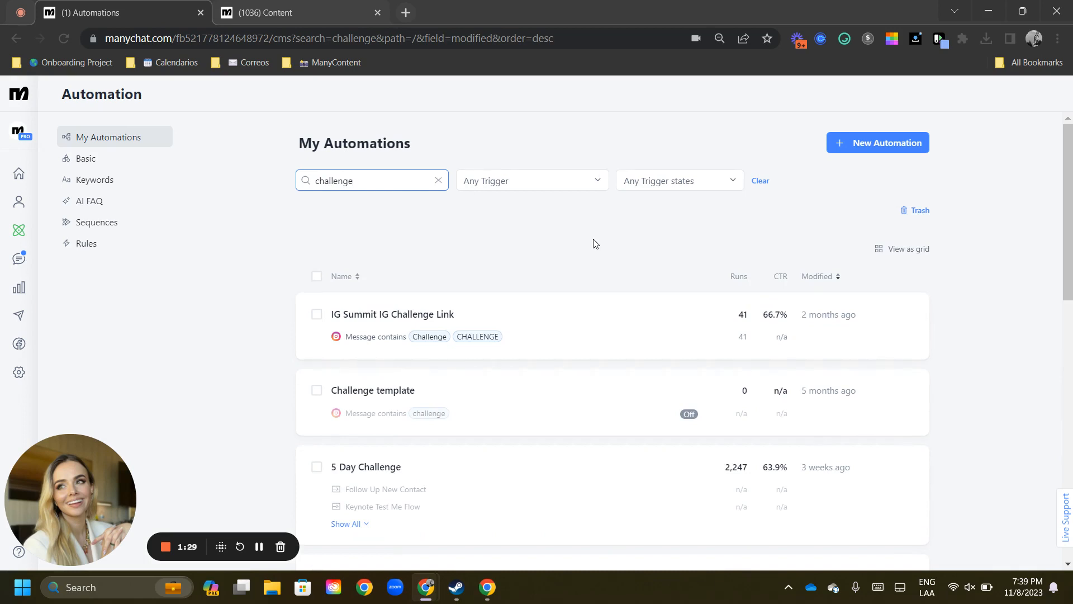
{"action": "left_click", "coordinate": [689, 337]}
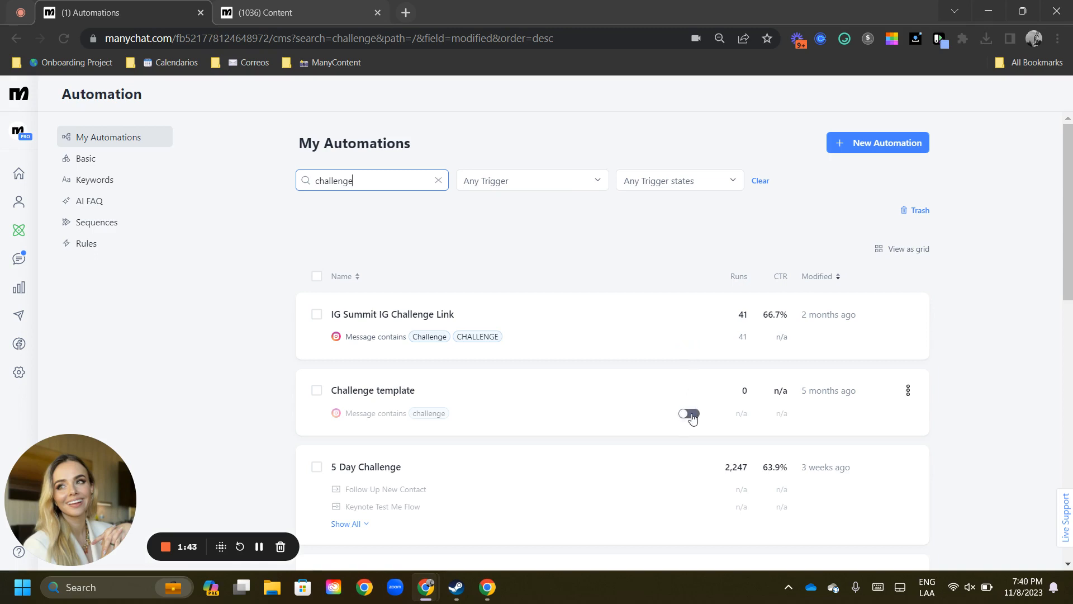
{"action": "left_click", "coordinate": [689, 413]}
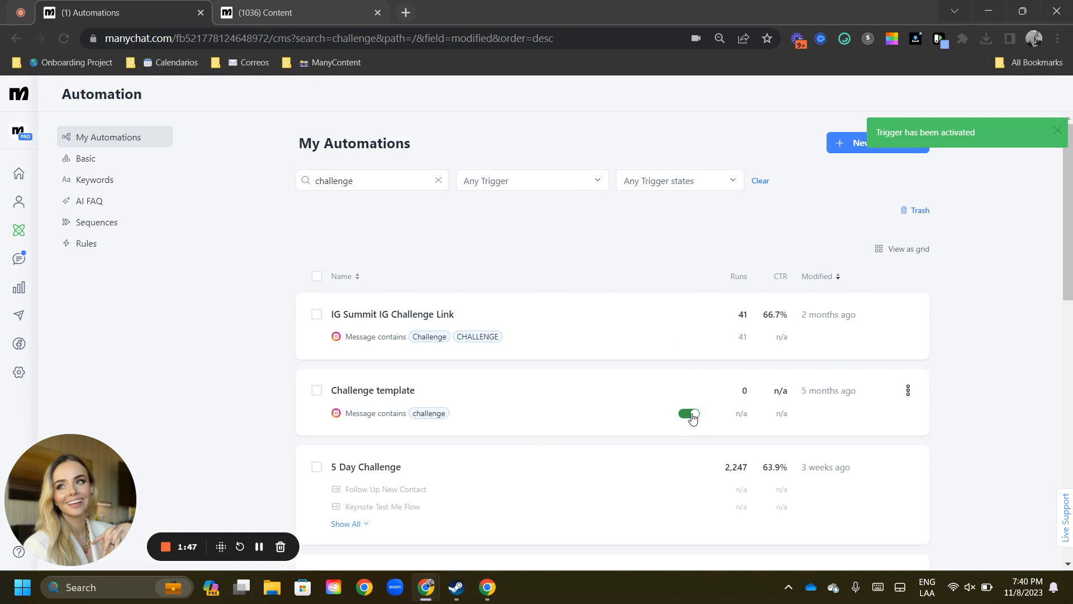
{"action": "left_click", "coordinate": [689, 414]}
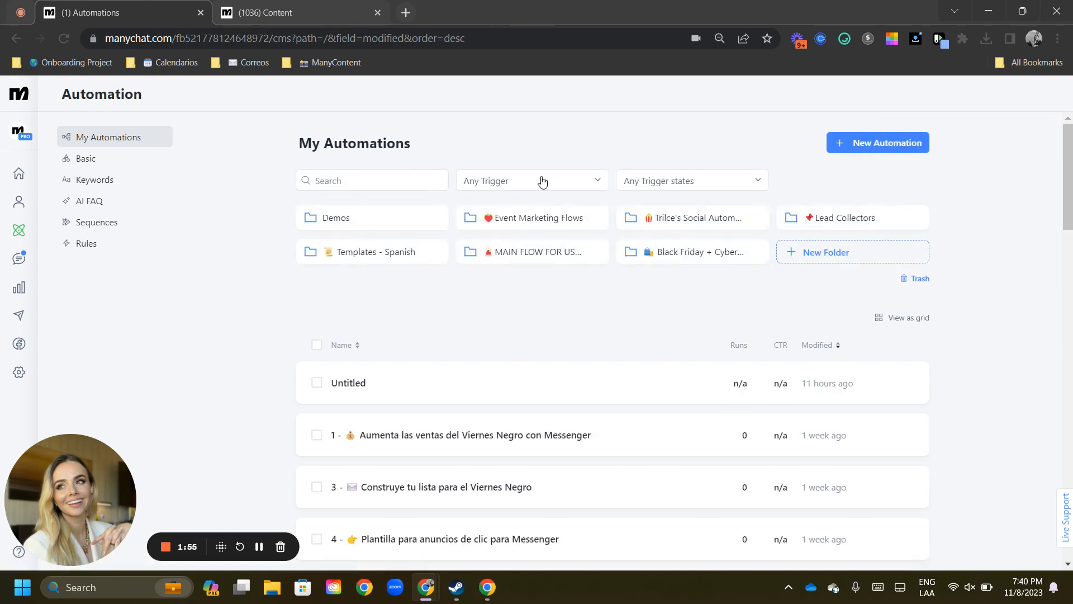
Step: Filter by Post or Reel Comments plus both Facebook Comments trigger types
{"action": "left_click", "coordinate": [532, 180]}
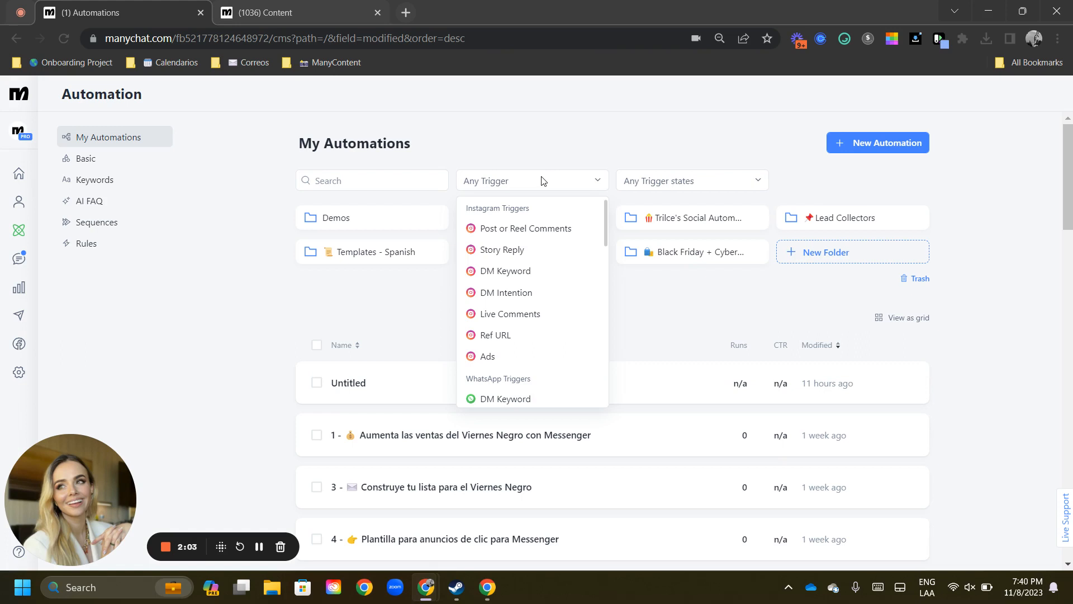
{"action": "mouse_move", "coordinate": [527, 228]}
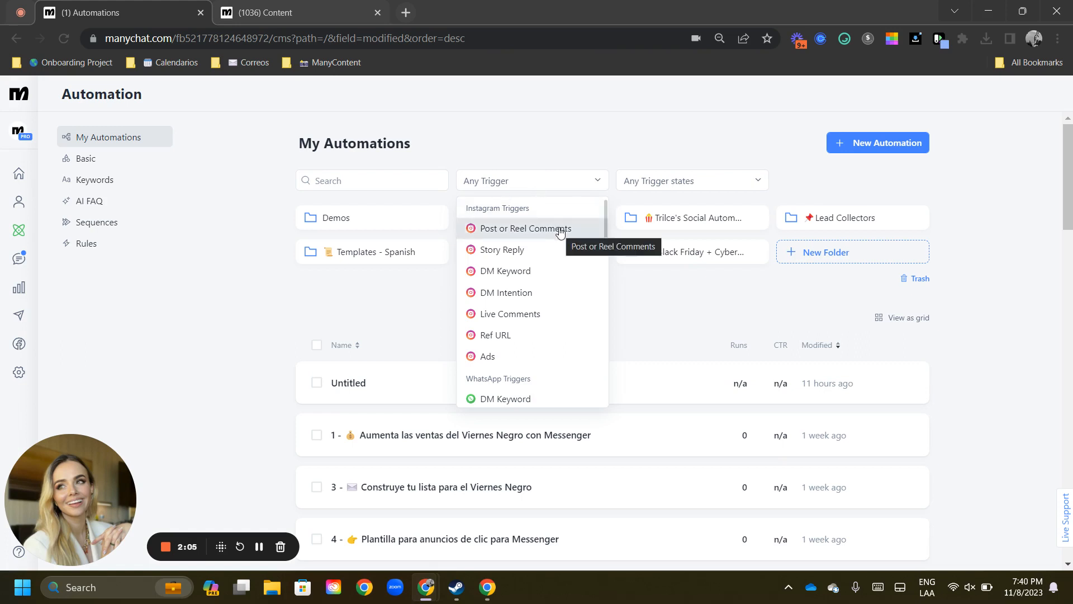
{"action": "left_click", "coordinate": [526, 228]}
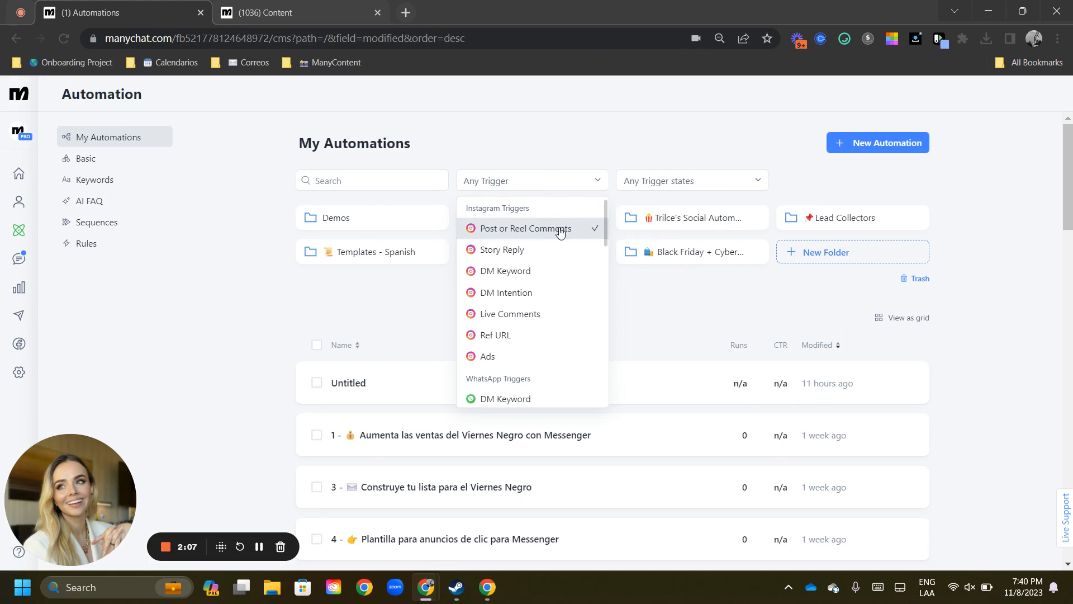
{"action": "scroll", "scroll_direction": "down", "scroll_amount": 3}
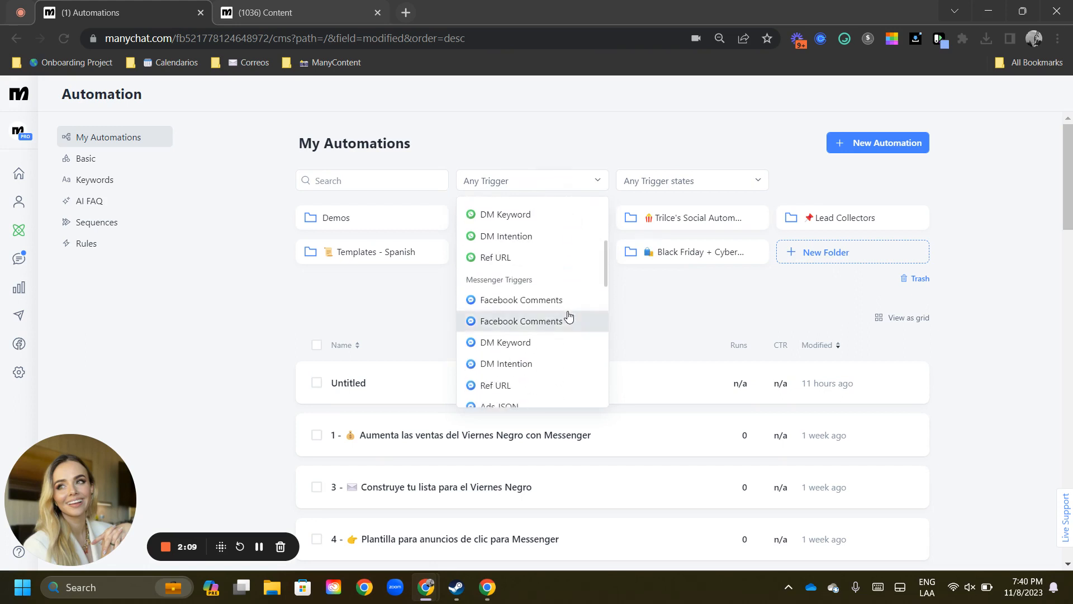
{"action": "left_click", "coordinate": [521, 321]}
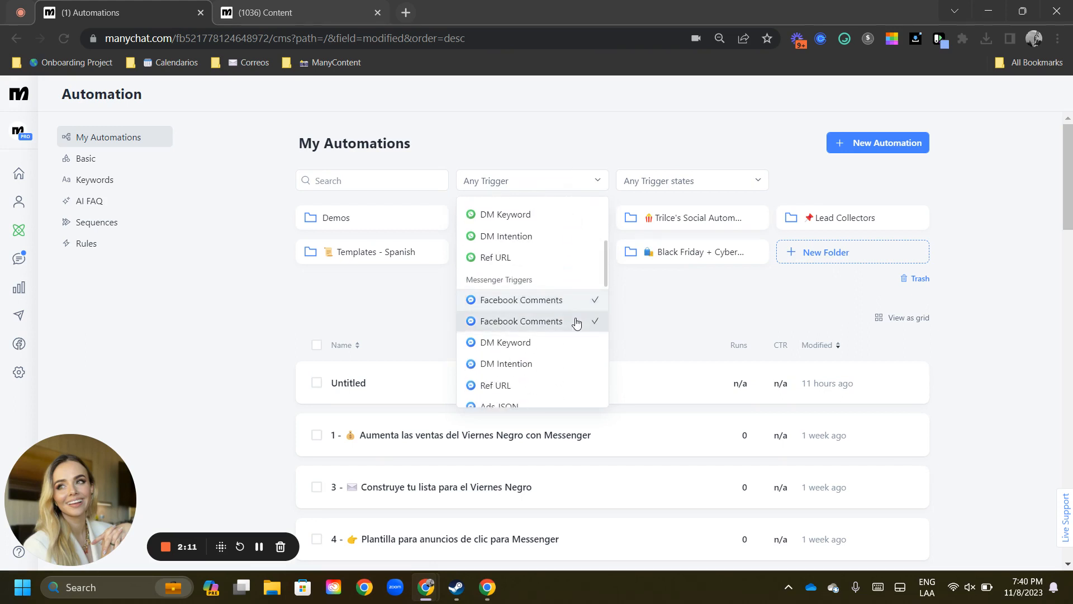
{"action": "mouse_move", "coordinate": [578, 321]}
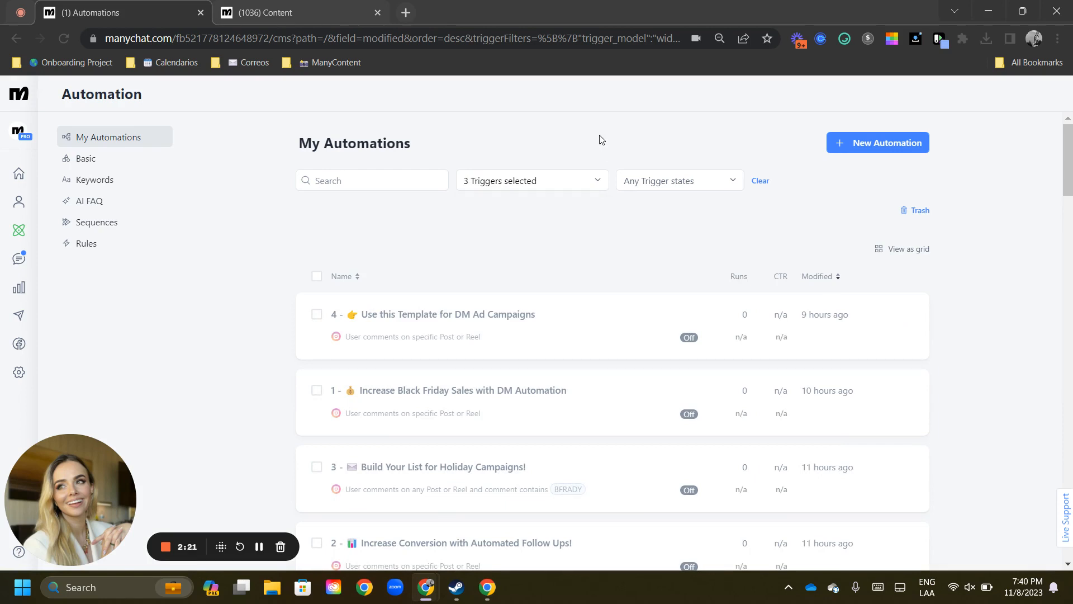
{"action": "mouse_move", "coordinate": [585, 151]}
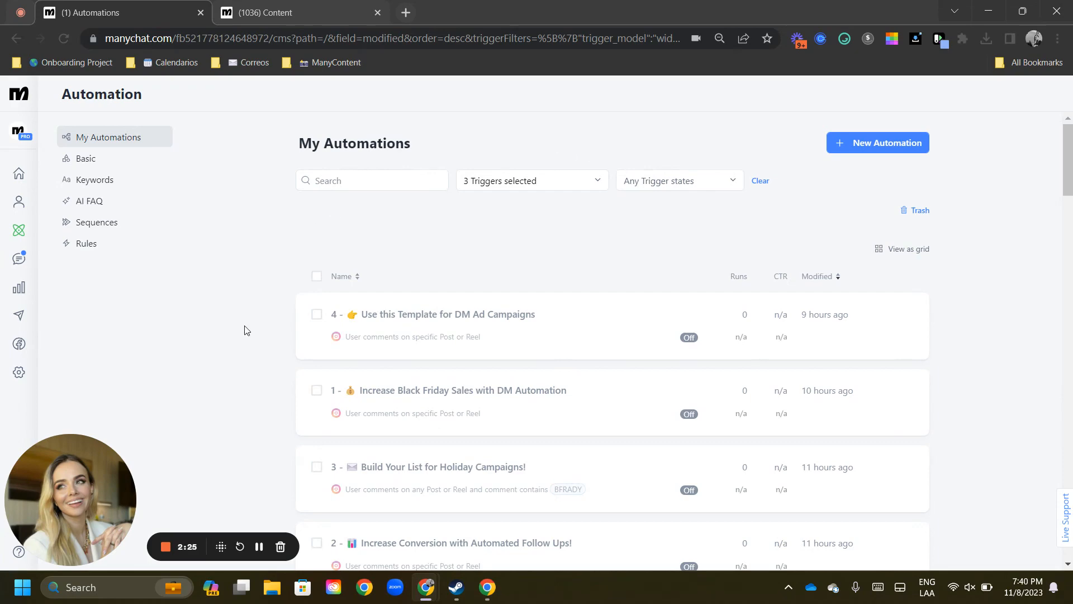
{"action": "mouse_move", "coordinate": [246, 368]}
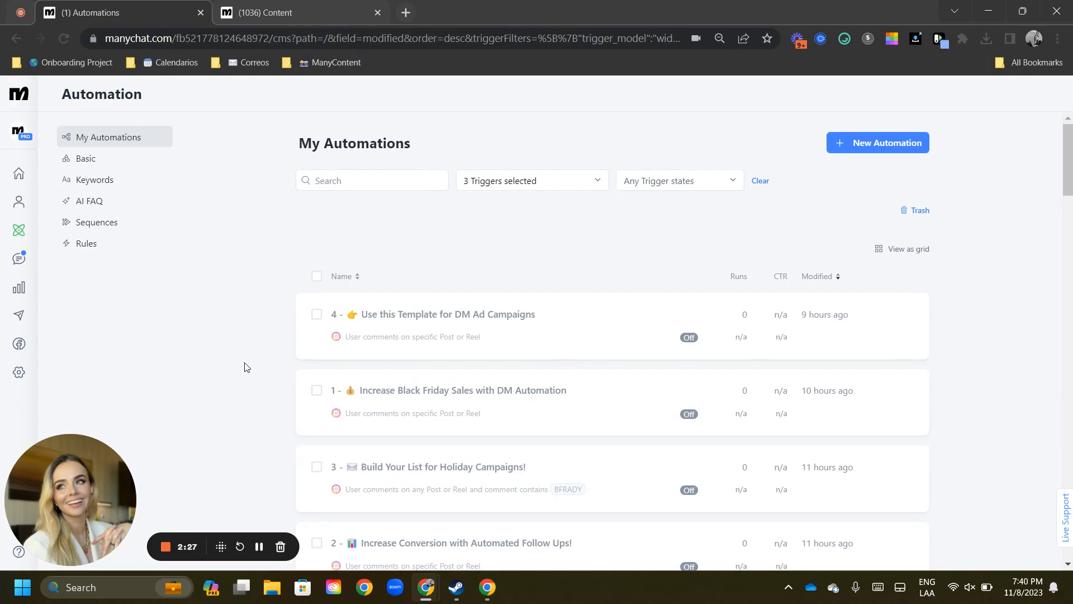
Step: Review the comment-triggered list, then restrict it to automations that Has active Triggers
{"action": "scroll", "scroll_direction": "down", "scroll_amount": 3}
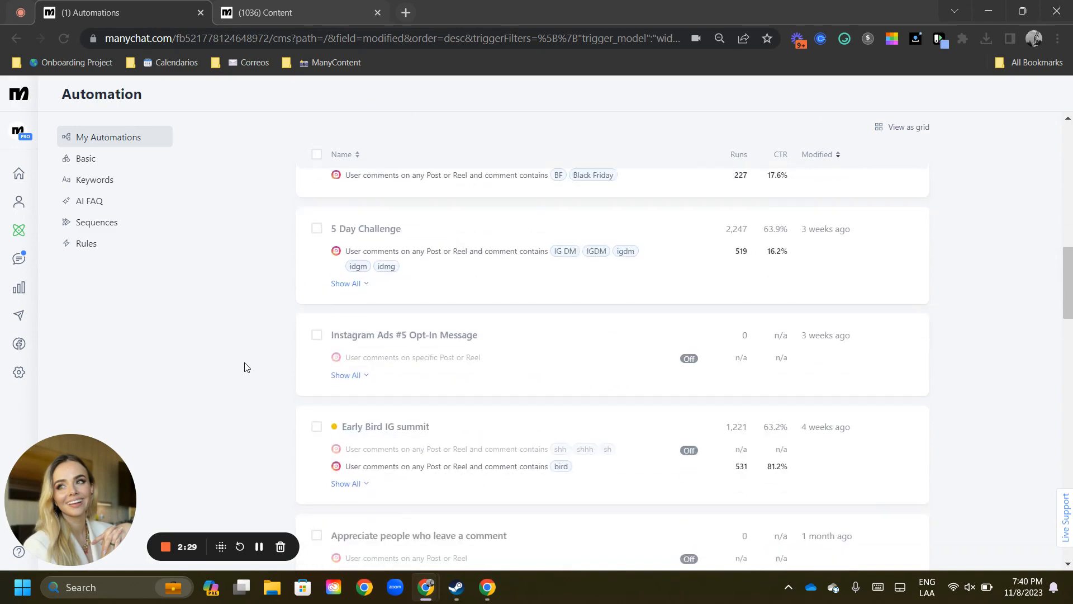
{"action": "scroll", "scroll_direction": "down", "scroll_amount": 3}
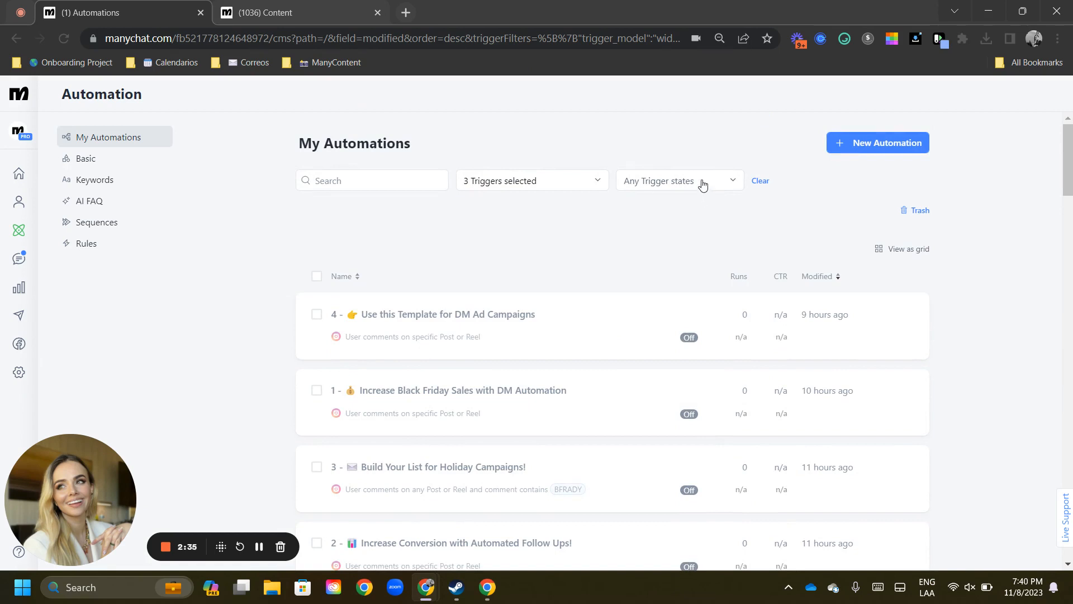
{"action": "left_click", "coordinate": [679, 181]}
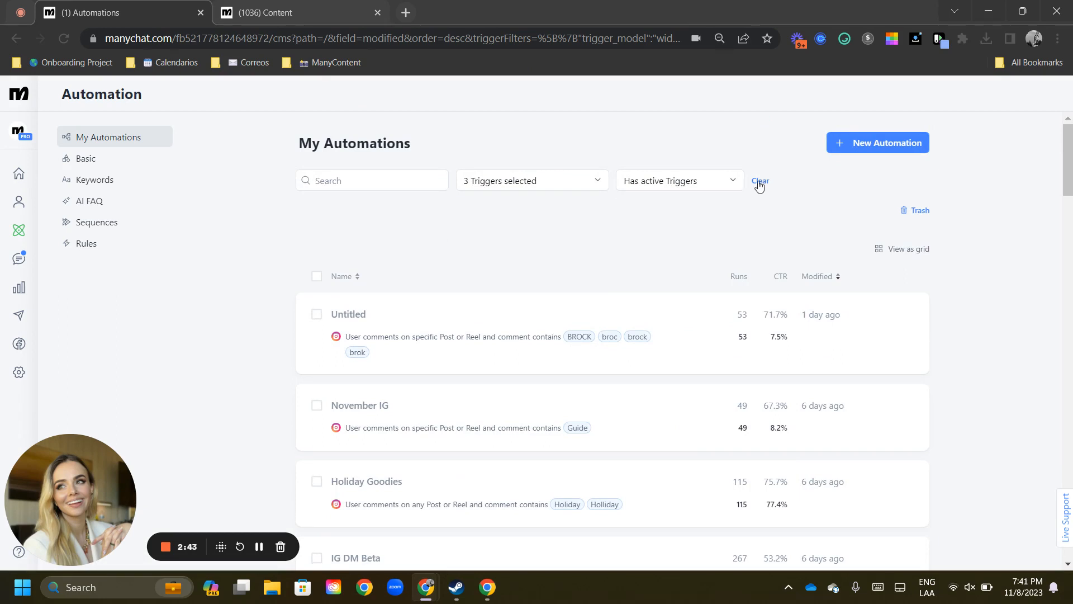
{"action": "left_click", "coordinate": [759, 181]}
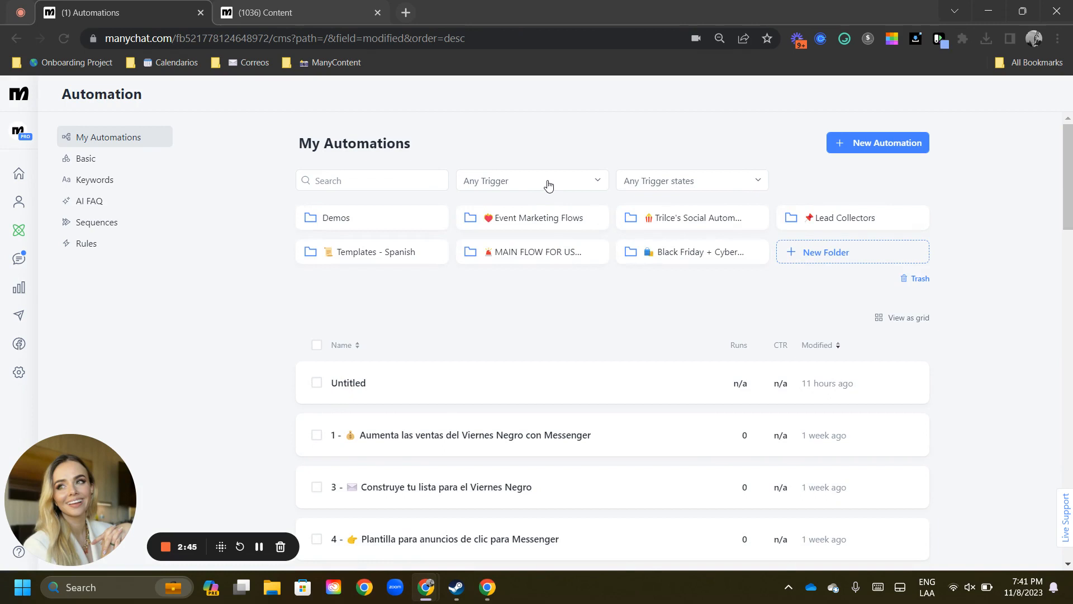
Step: Select the whole Instagram Triggers group so all seven Instagram trigger types filter the list
{"action": "left_click", "coordinate": [532, 180]}
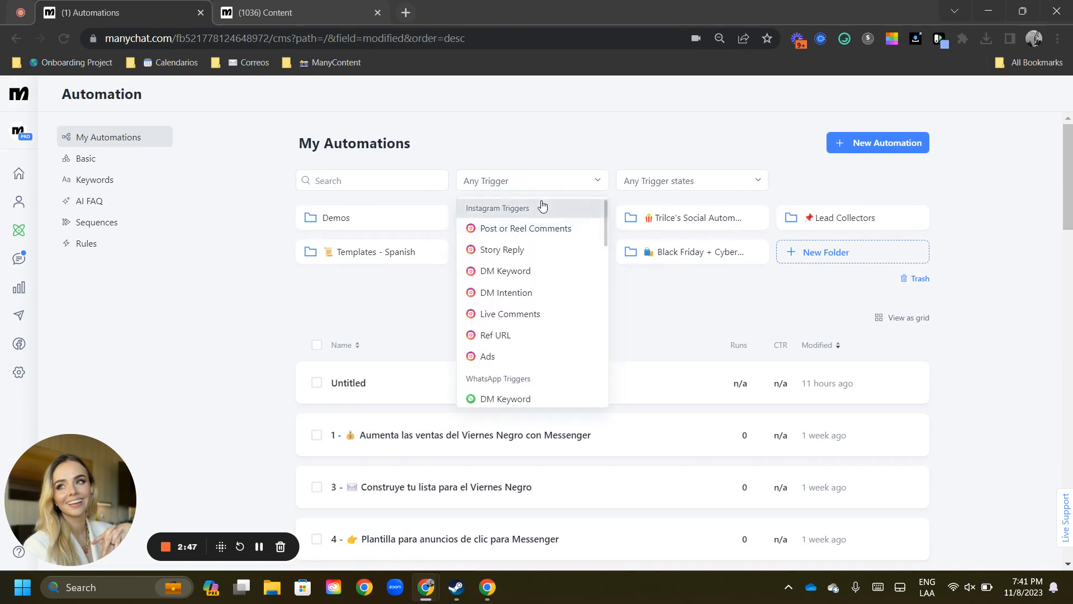
{"action": "mouse_move", "coordinate": [551, 216]}
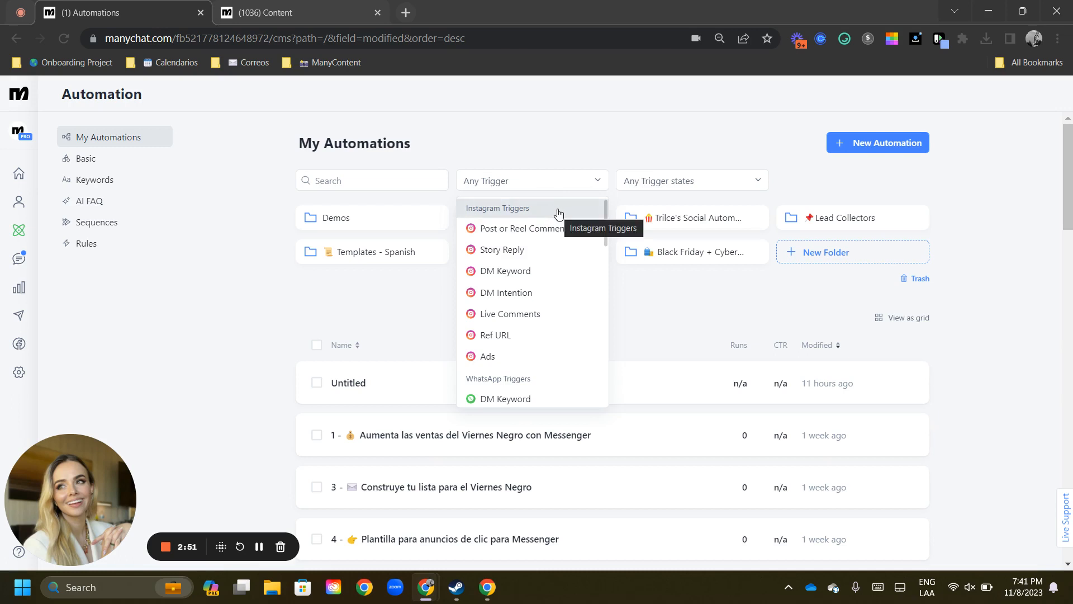
{"action": "left_click", "coordinate": [497, 208]}
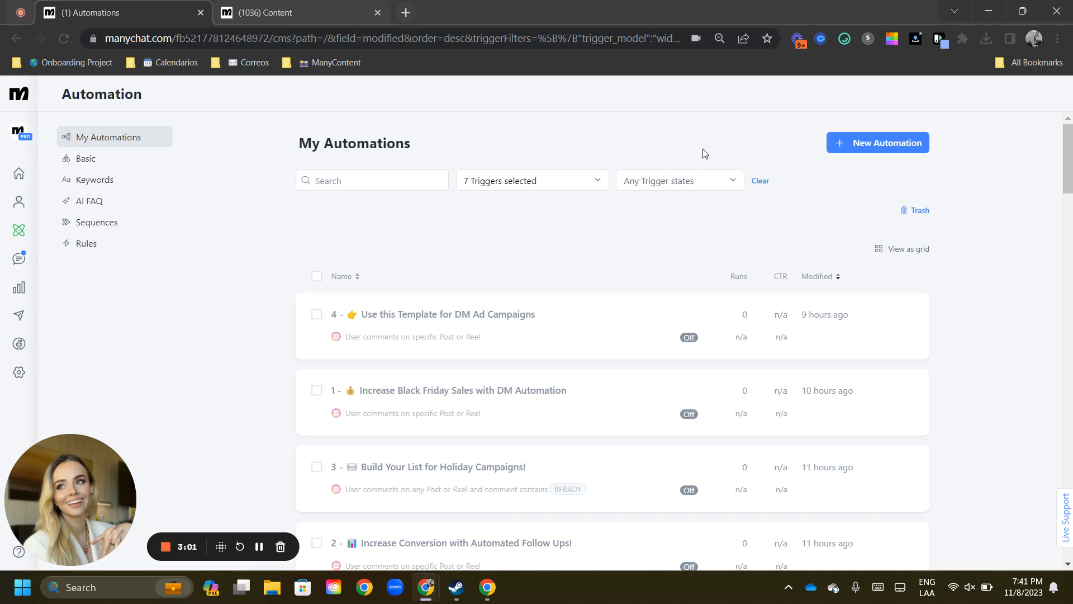
{"action": "scroll", "scroll_direction": "down", "scroll_amount": 3}
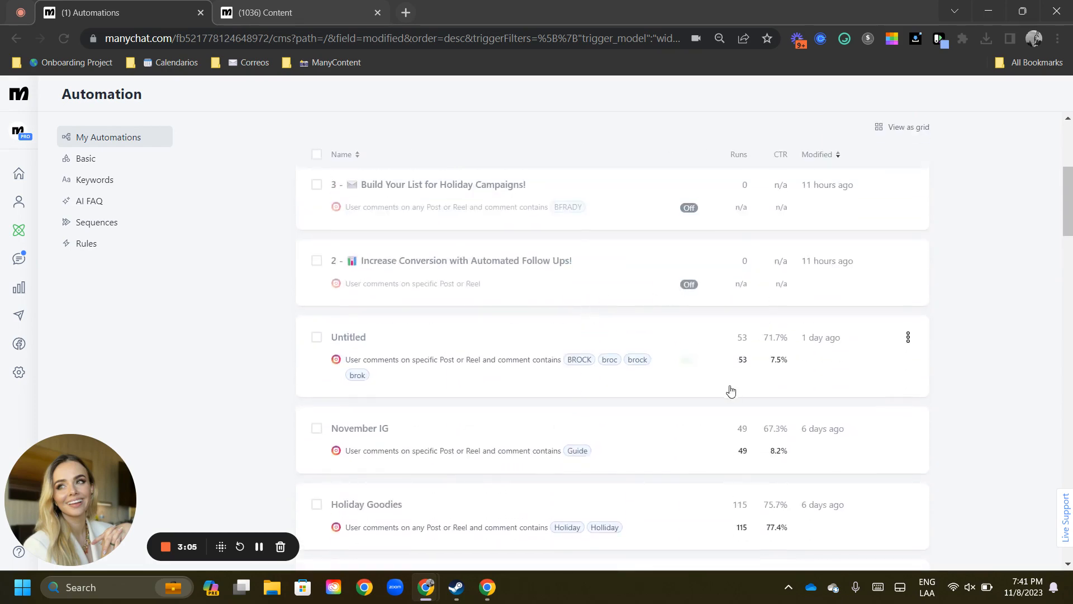
{"action": "left_click", "coordinate": [689, 359]}
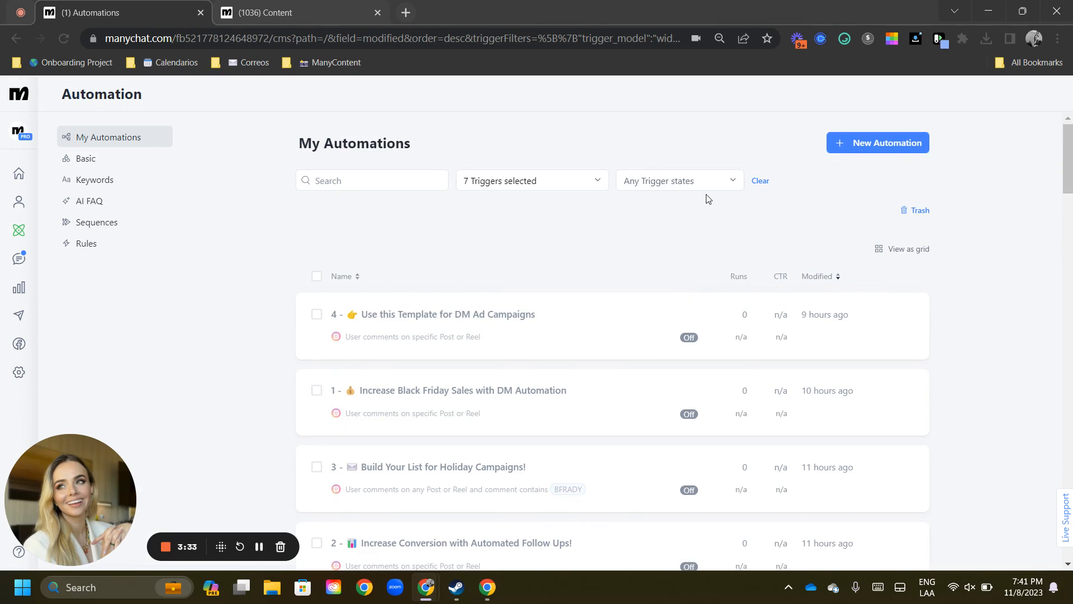
Step: Clear the trigger filter and show all automations with folders as a grid of cards
{"action": "left_click", "coordinate": [760, 180]}
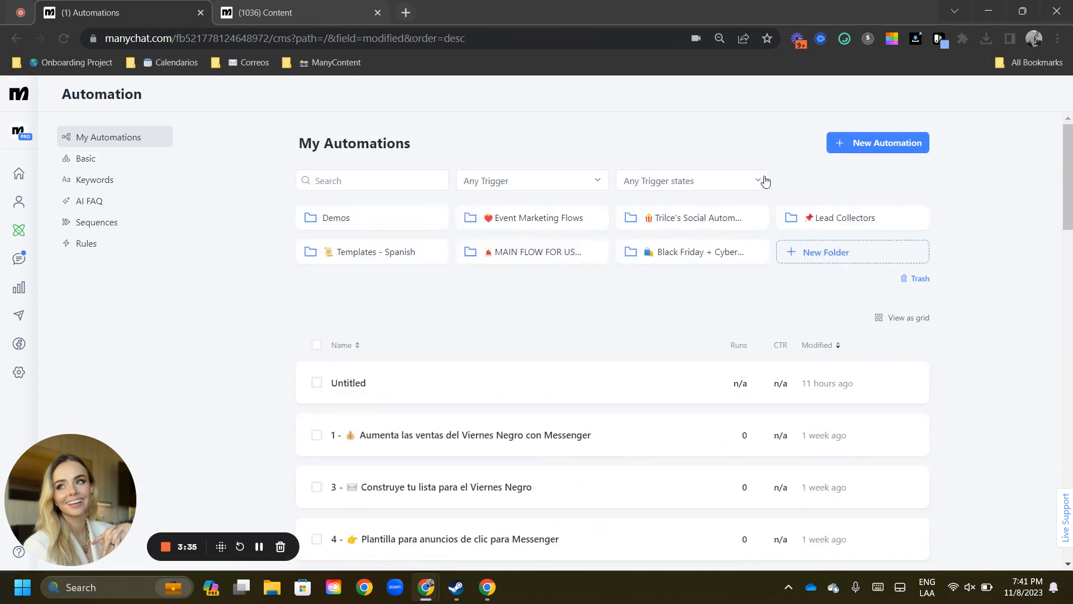
{"action": "mouse_move", "coordinate": [1052, 189]}
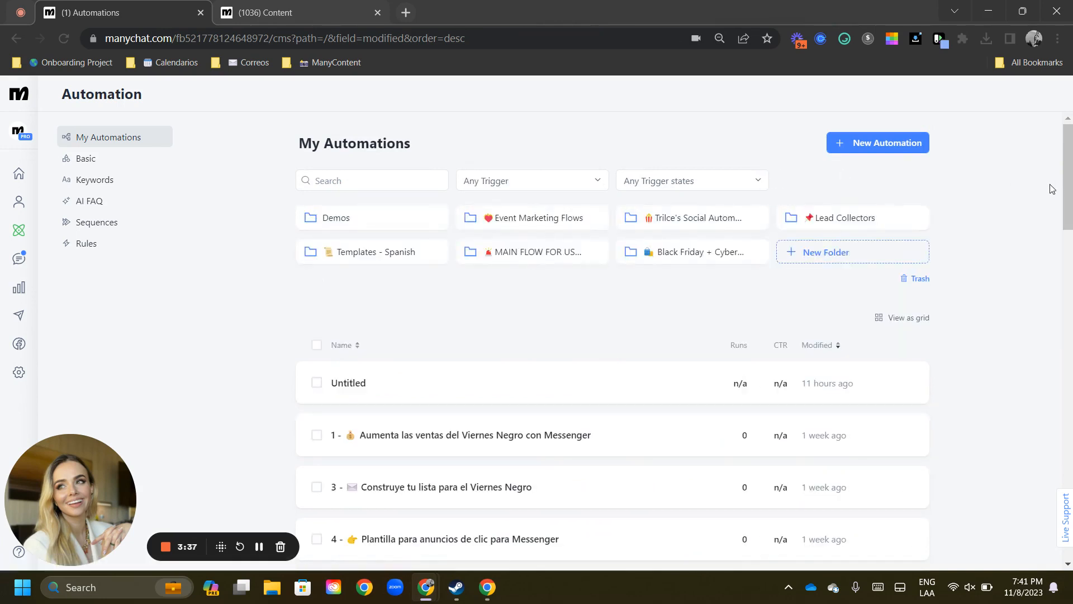
{"action": "left_click", "coordinate": [907, 318]}
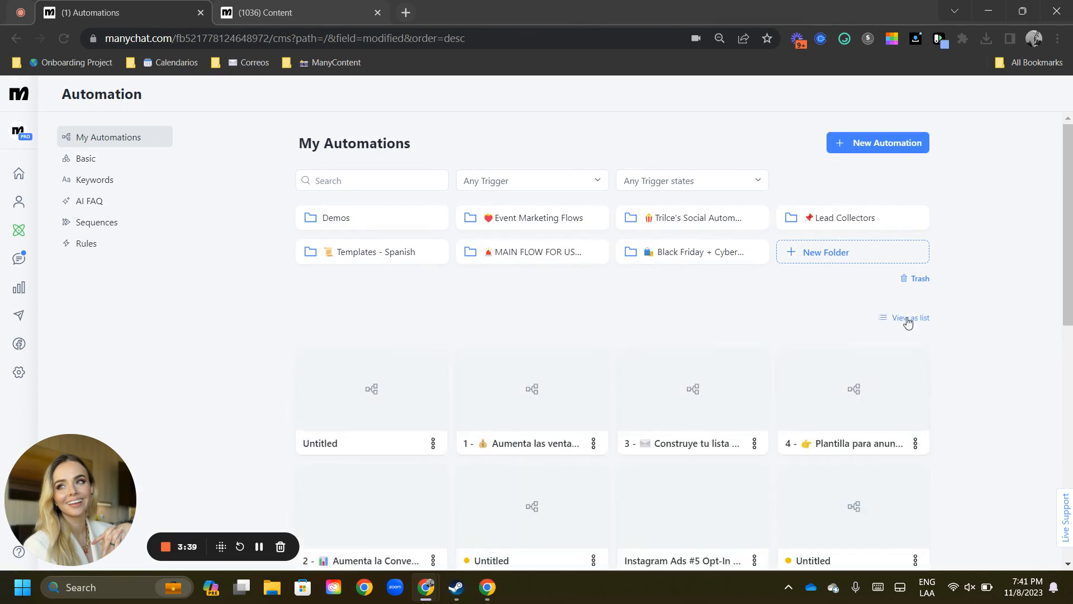
{"action": "scroll", "scroll_direction": "down", "scroll_amount": 3}
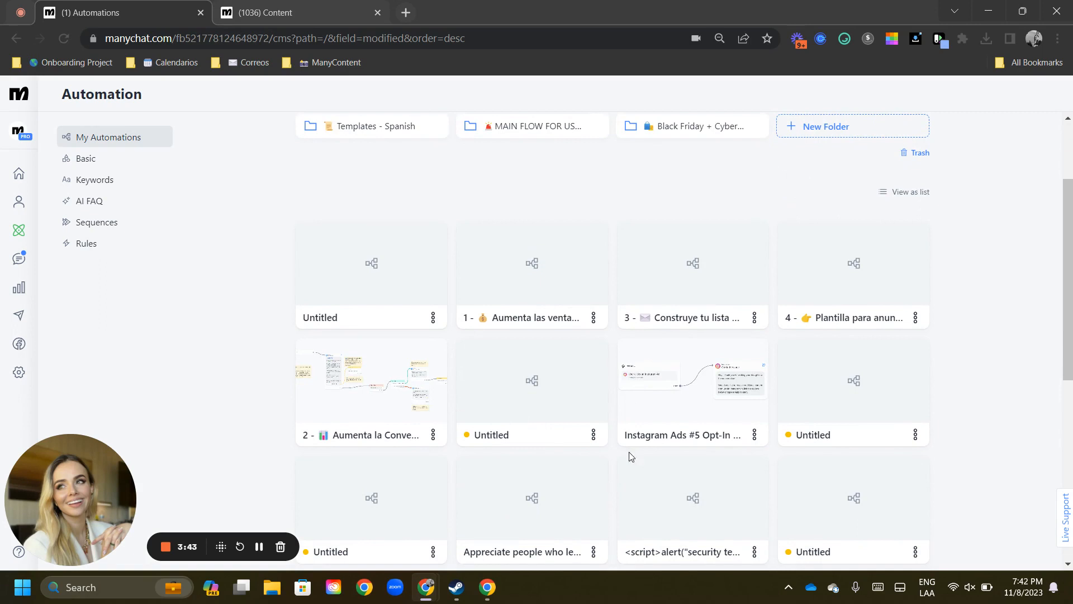
{"action": "mouse_move", "coordinate": [1014, 337]}
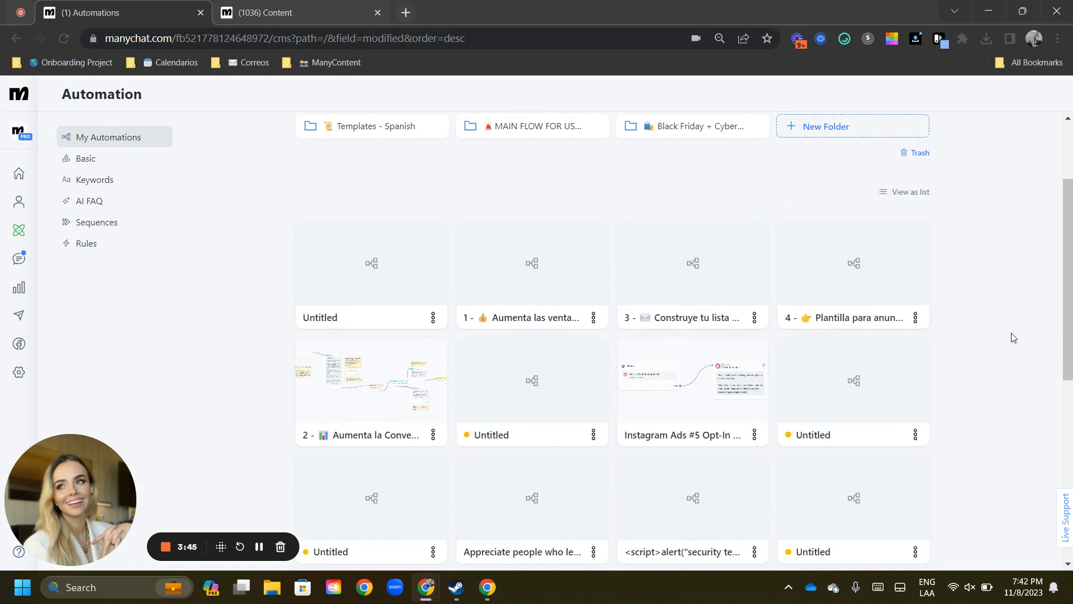
{"action": "scroll", "scroll_direction": "down", "scroll_amount": 3}
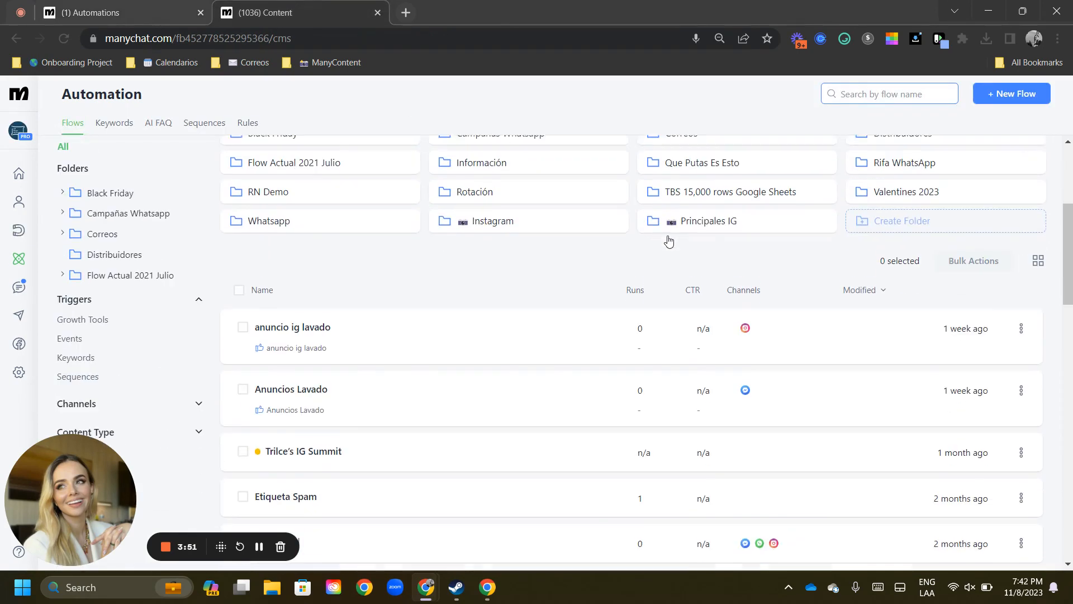
Step: Compare with the older Content page's flows shown in grid view
{"action": "left_click", "coordinate": [1037, 261]}
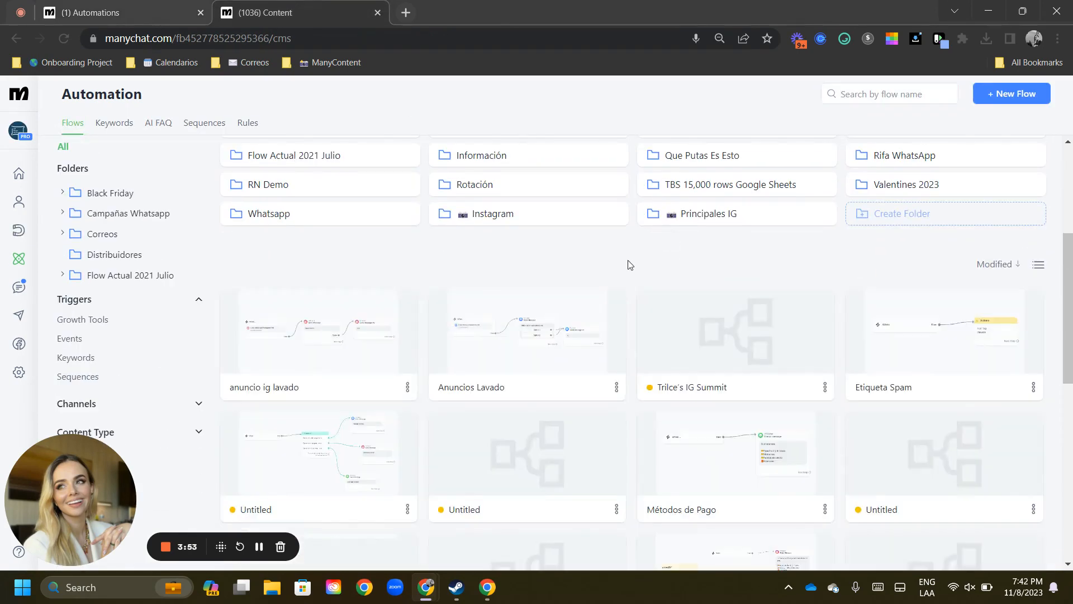
{"action": "scroll", "scroll_direction": "down", "scroll_amount": 3}
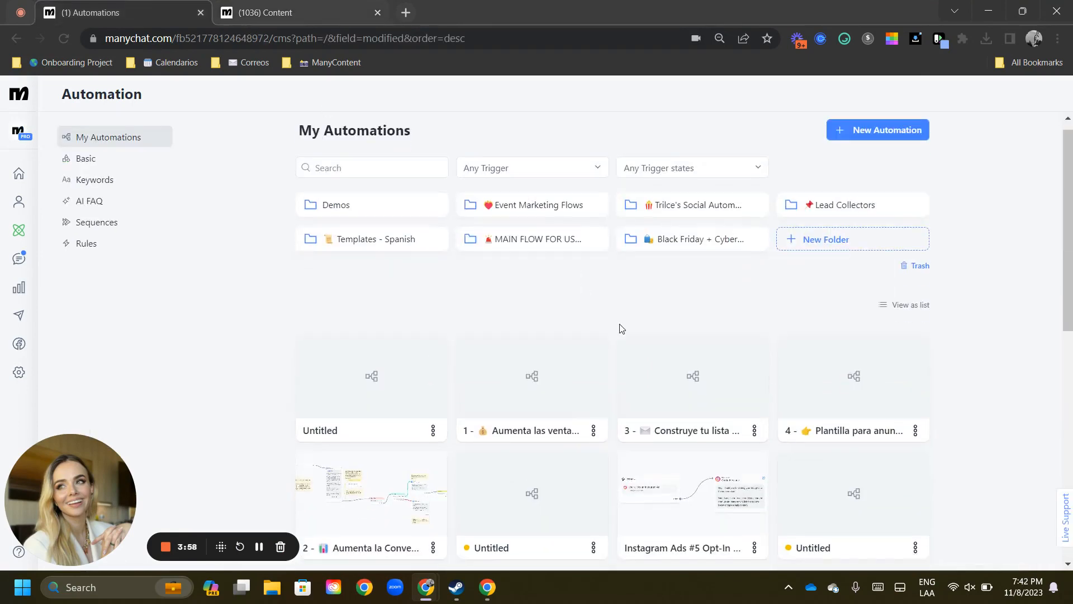
Step: Return My Automations to list layout, then go to the Rules page
{"action": "scroll", "scroll_direction": "down", "scroll_amount": 3}
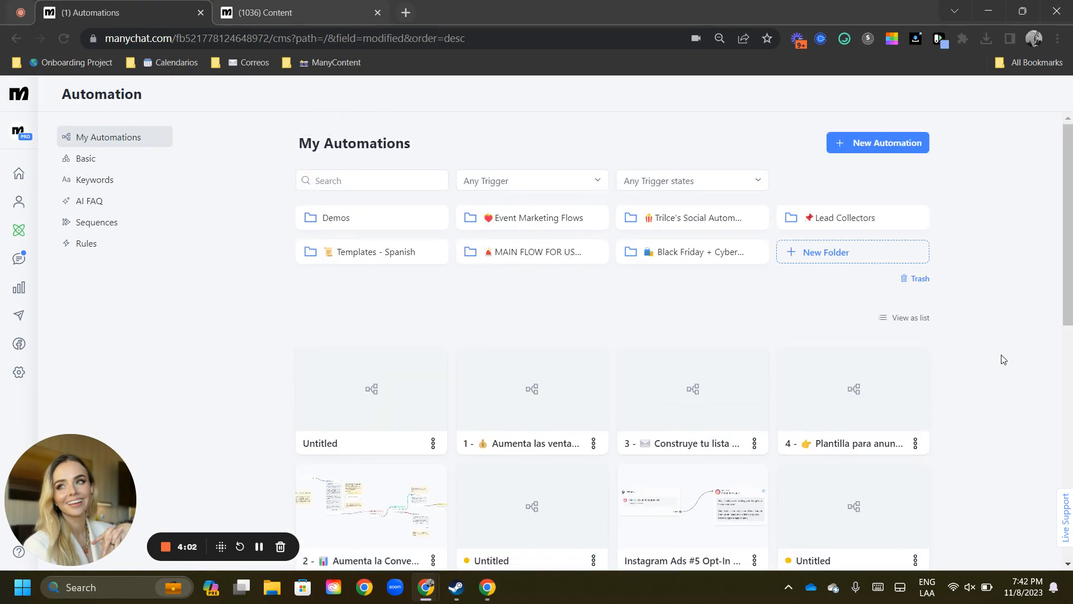
{"action": "mouse_move", "coordinate": [1035, 335]}
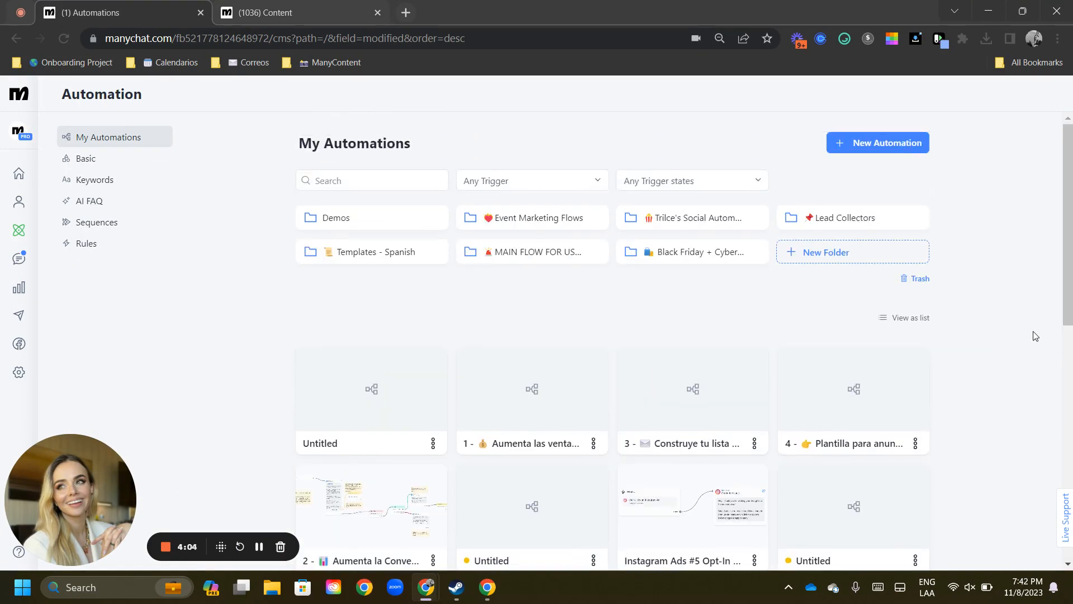
{"action": "left_click", "coordinate": [909, 316]}
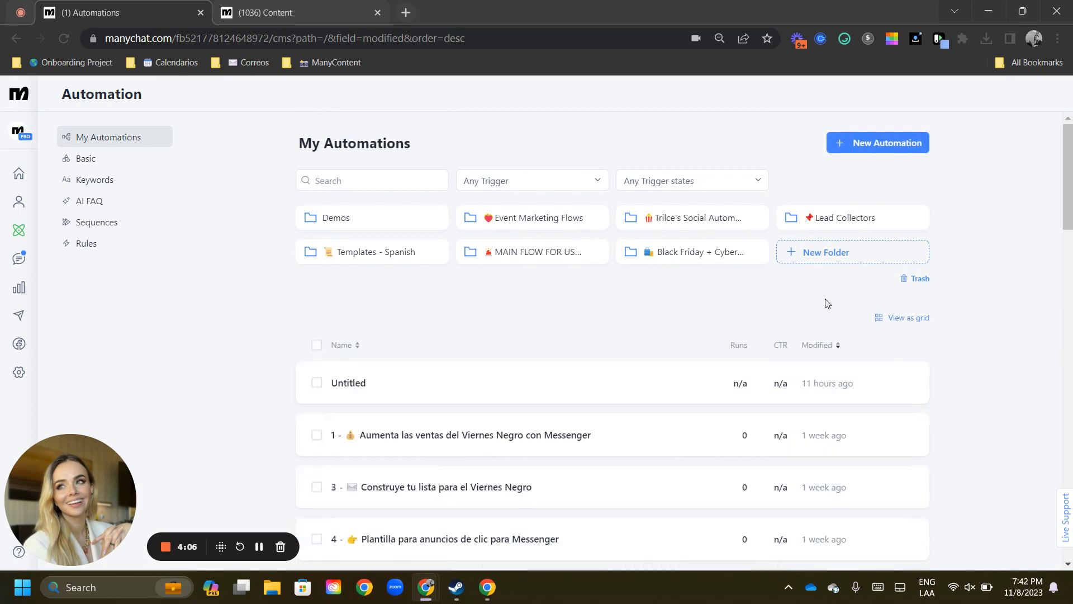
{"action": "mouse_move", "coordinate": [682, 306]}
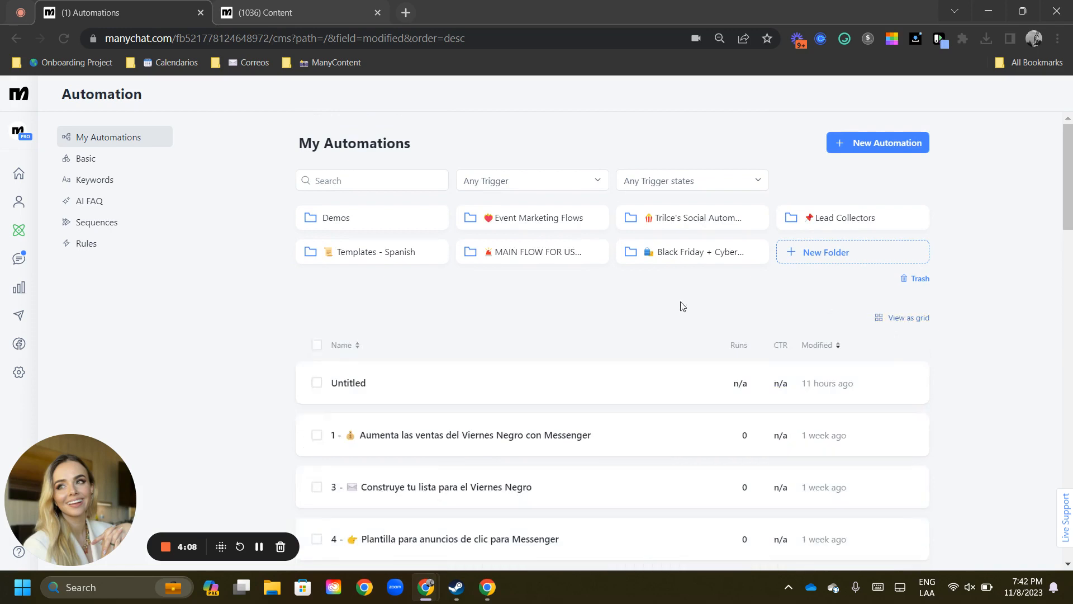
{"action": "mouse_move", "coordinate": [100, 283]}
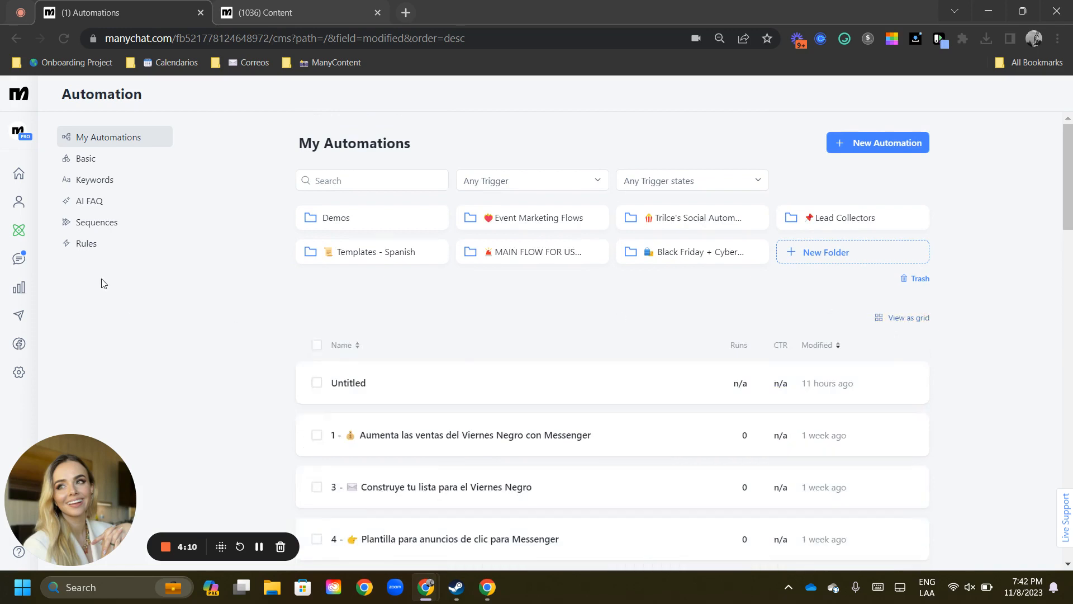
{"action": "mouse_move", "coordinate": [149, 227]}
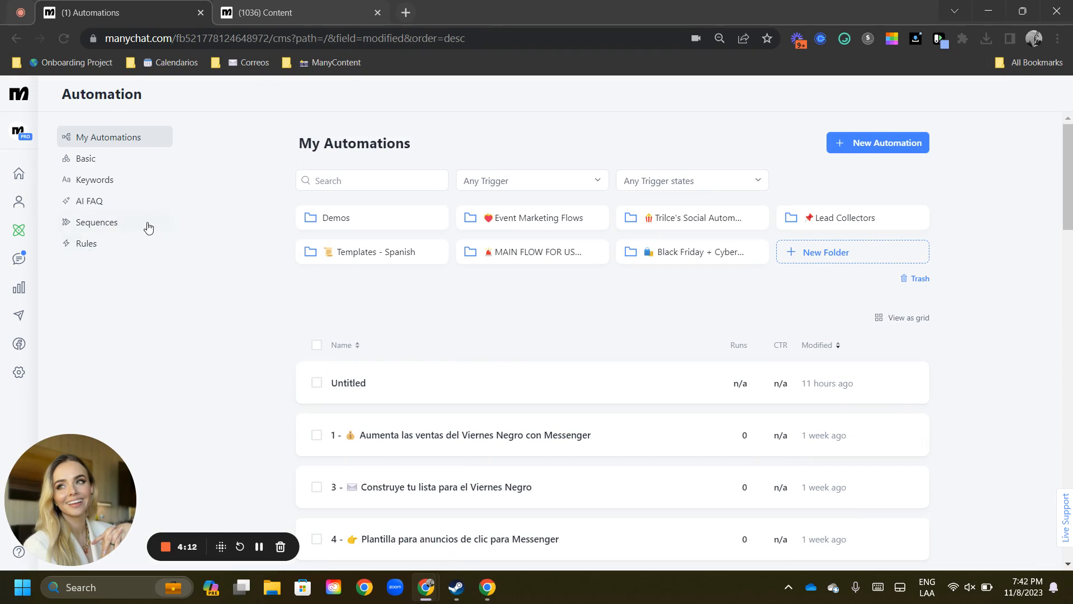
{"action": "mouse_move", "coordinate": [149, 187]}
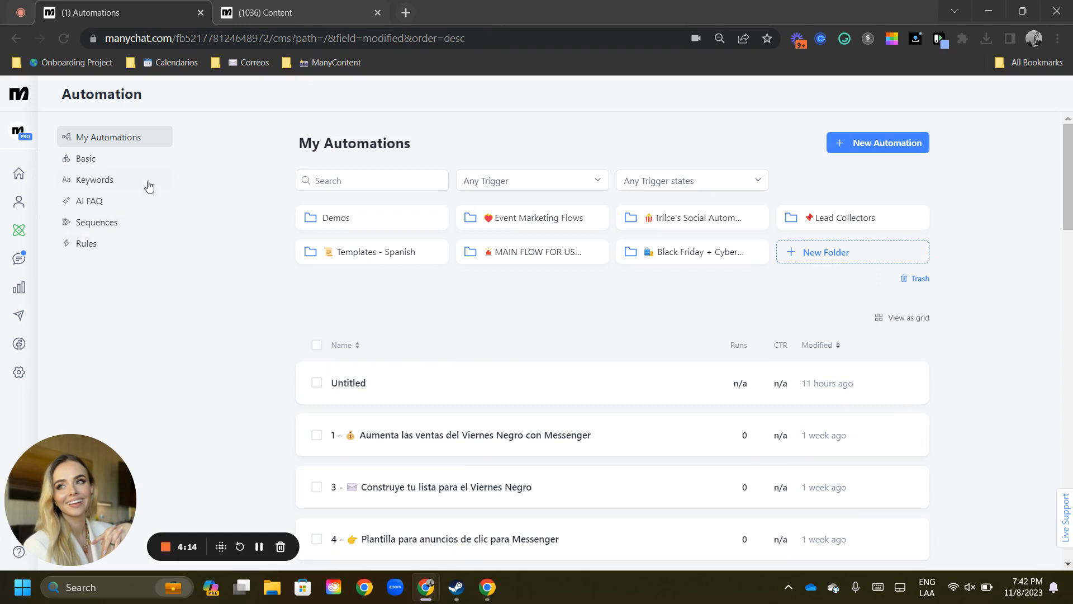
{"action": "mouse_move", "coordinate": [131, 246]}
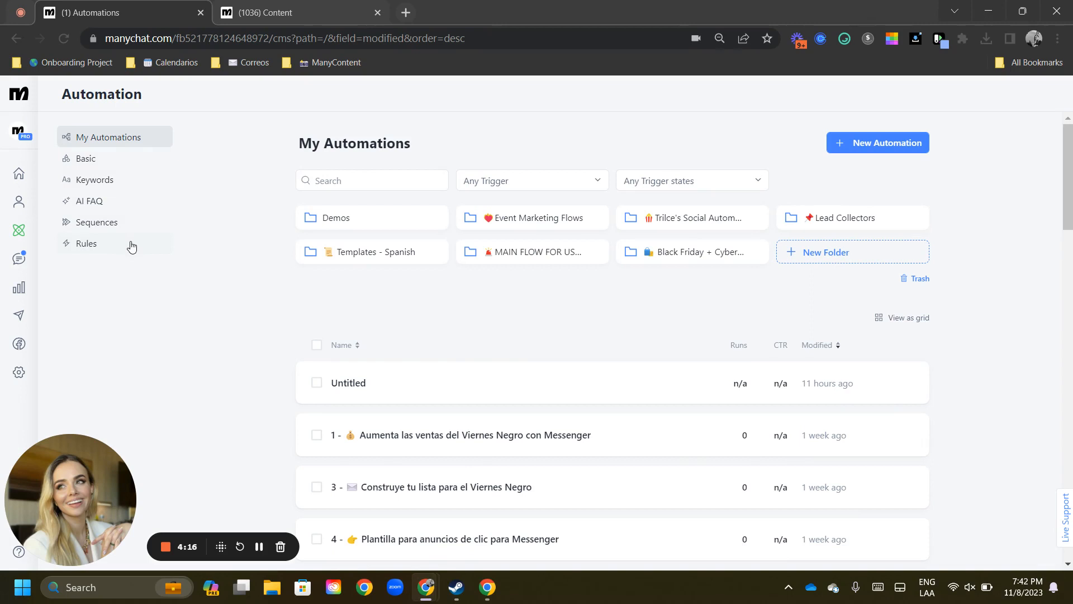
{"action": "left_click", "coordinate": [86, 242]}
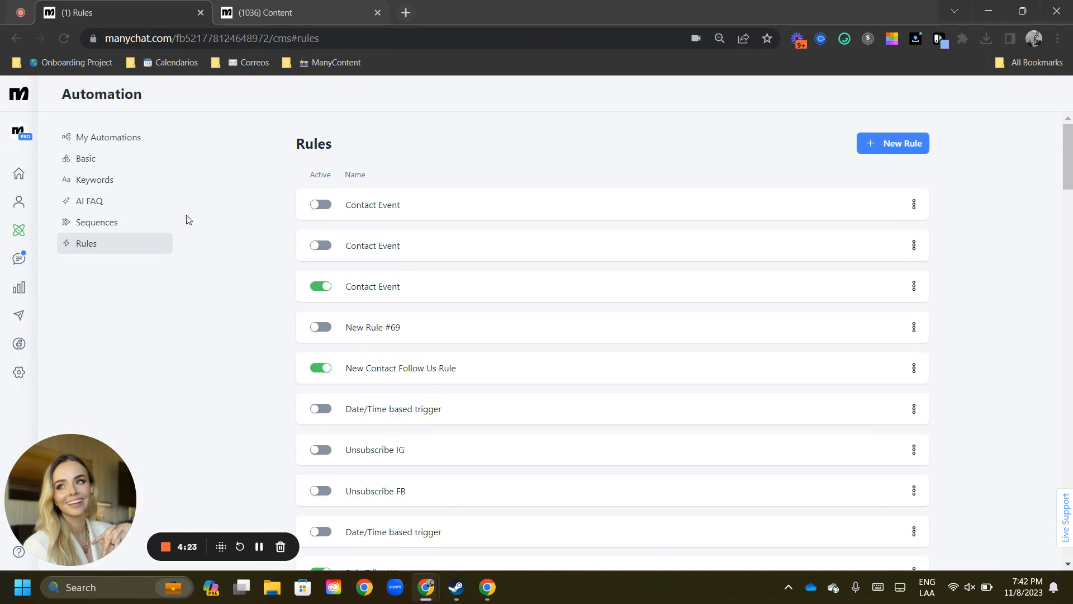
Step: Show the Basic automations page and look through its per-channel sections
{"action": "left_click", "coordinate": [86, 158]}
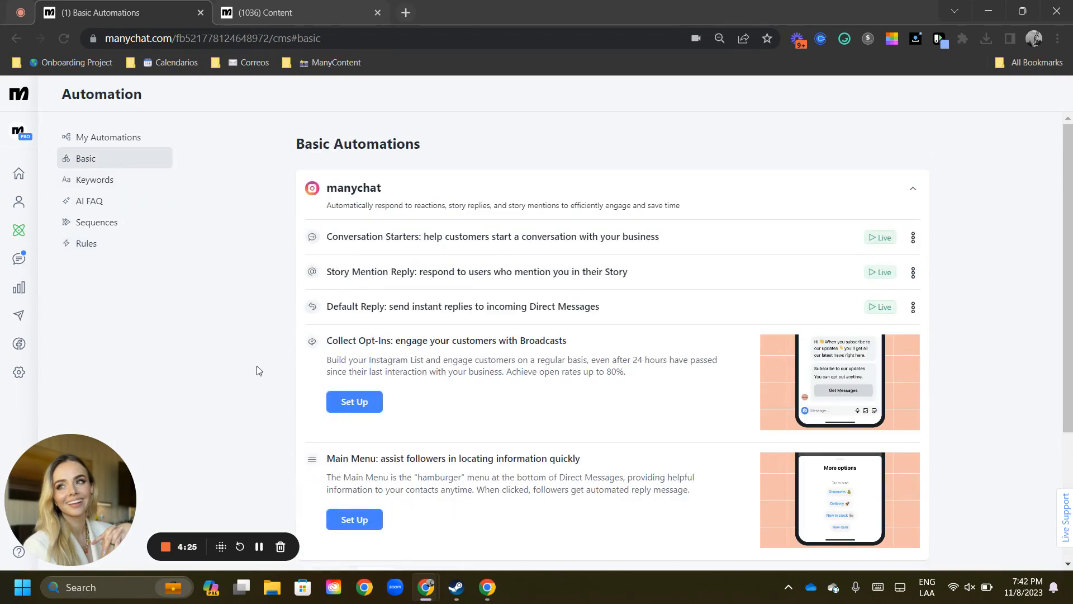
{"action": "scroll", "scroll_direction": "down", "scroll_amount": 3}
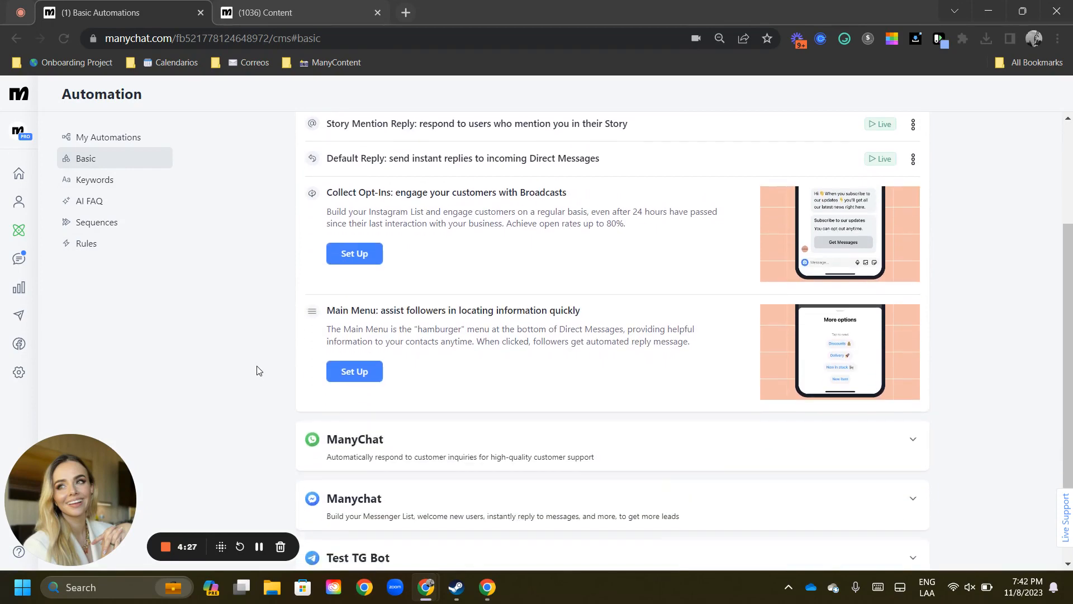
{"action": "scroll", "scroll_direction": "down", "scroll_amount": 3}
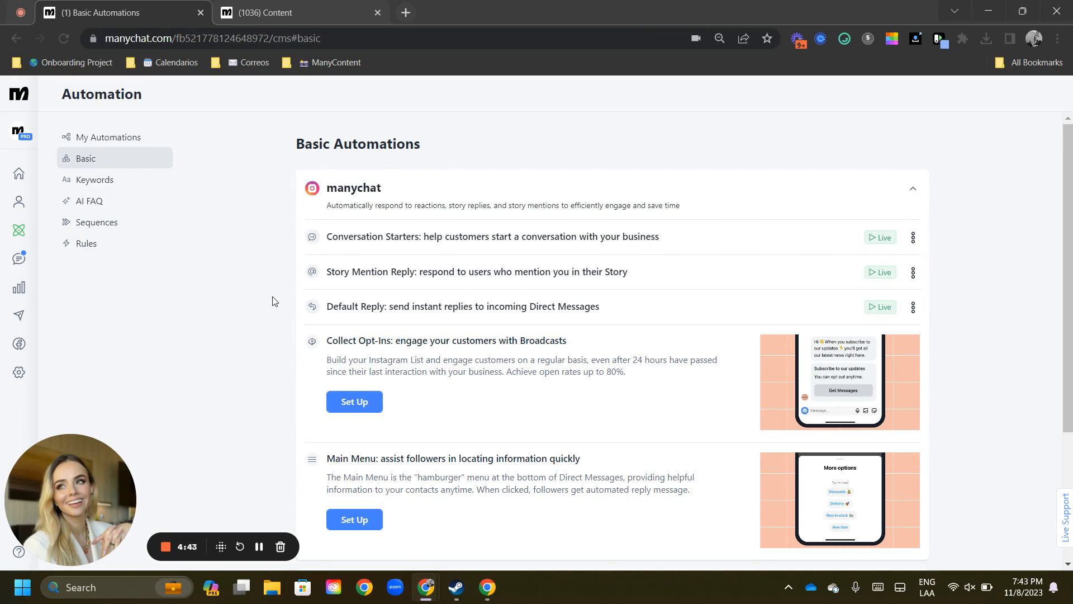
{"action": "mouse_move", "coordinate": [223, 422]}
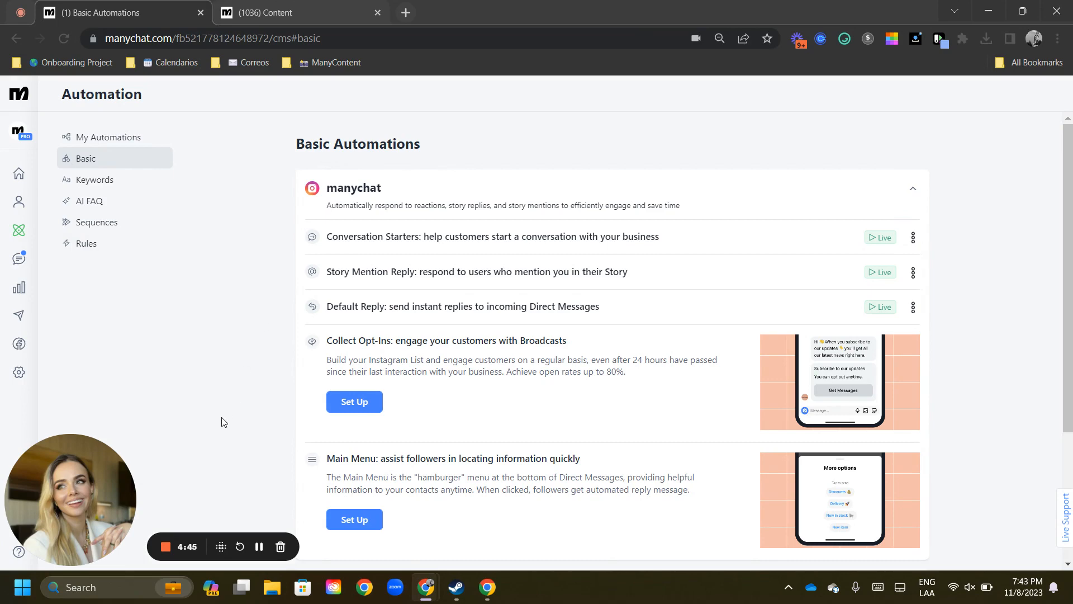